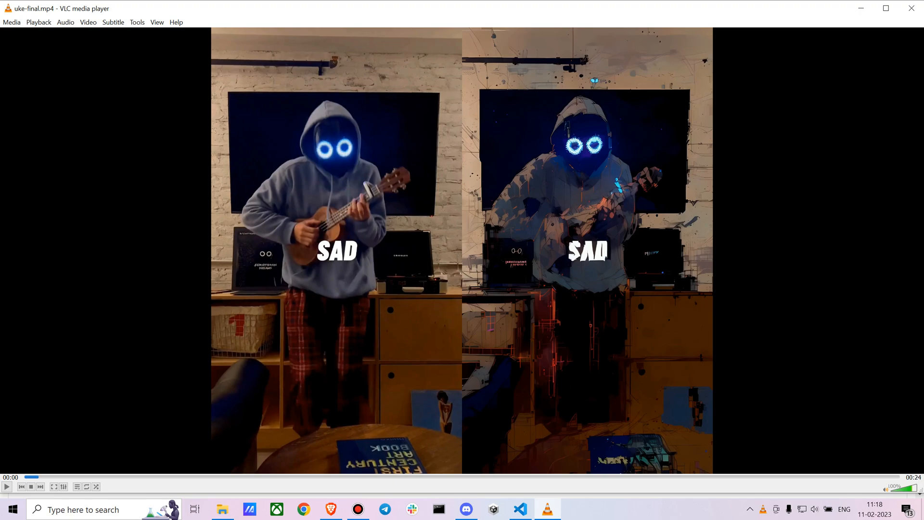
Step: Play the uke-final.mp4 original-versus-stylized comparison clip in VLC
{"action": "left_click", "coordinate": [6, 486]}
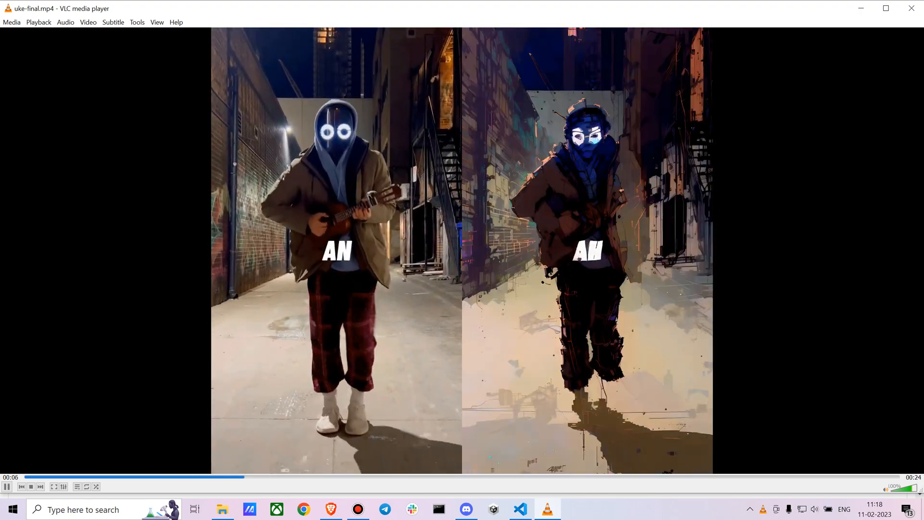
{"action": "left_click", "coordinate": [7, 487]}
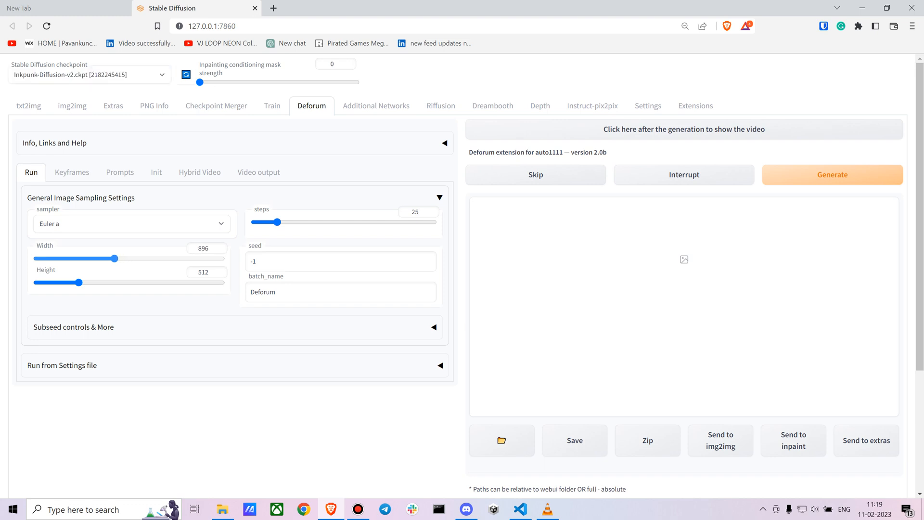
Step: Locate uke.mp4 in the Deforum source-video folder and play it
{"action": "left_click", "coordinate": [501, 440]}
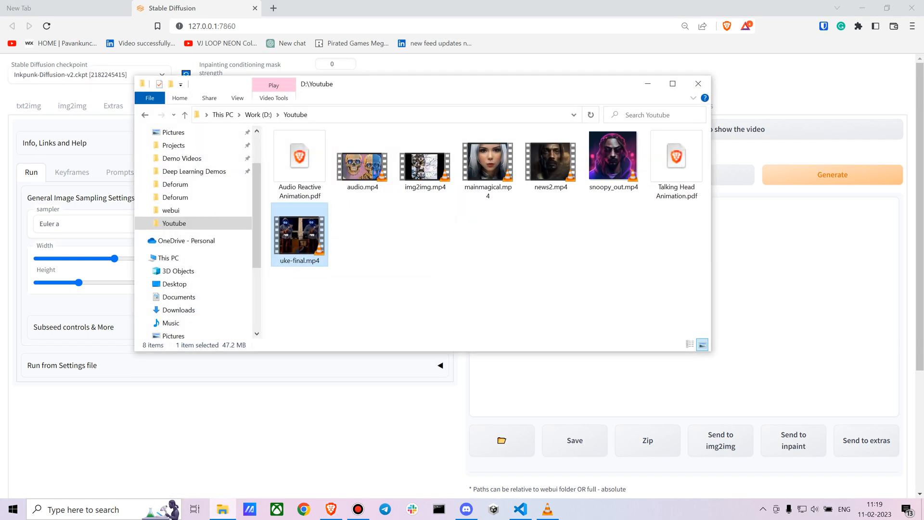
{"action": "left_click", "coordinate": [175, 197]}
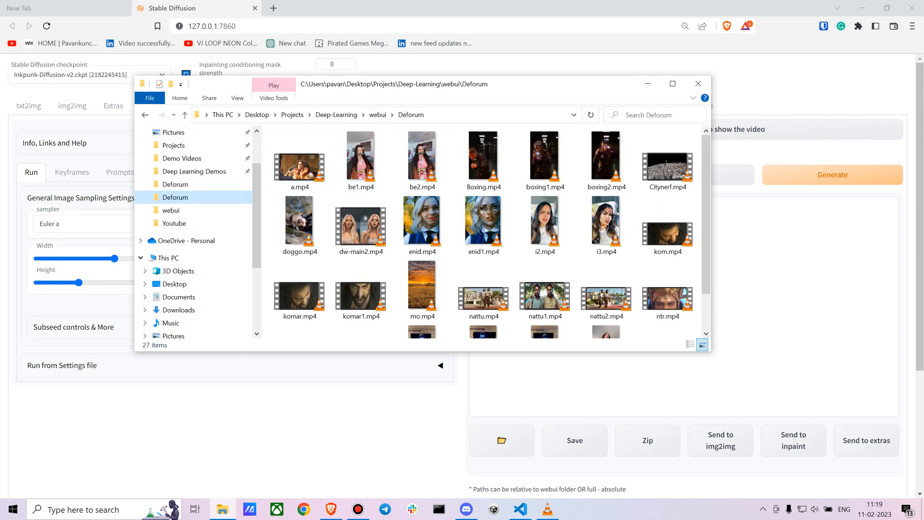
{"action": "left_click", "coordinate": [544, 161]}
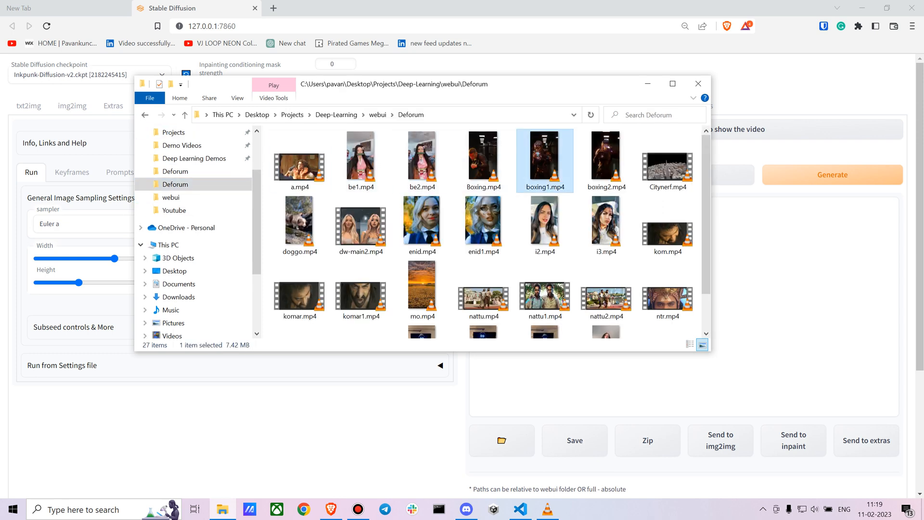
{"action": "scroll", "scroll_direction": "down", "scroll_amount": 3}
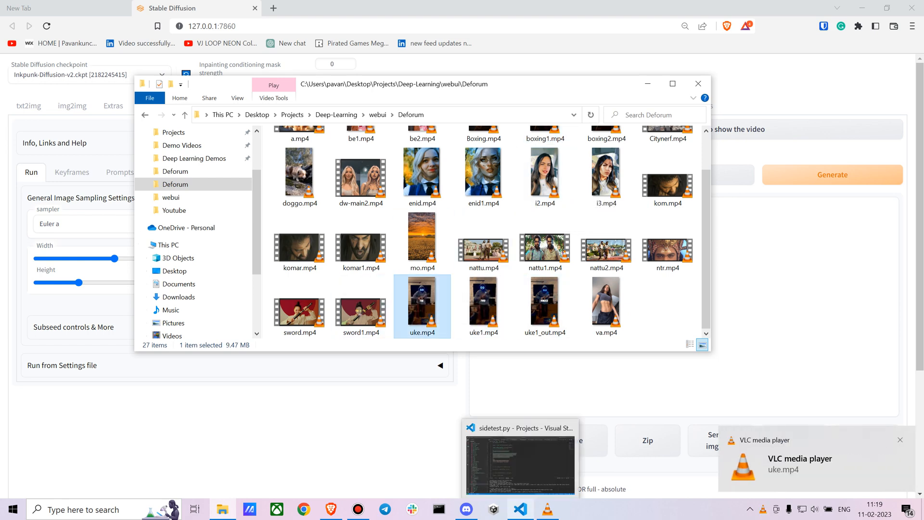
{"action": "double_click", "coordinate": [421, 306]}
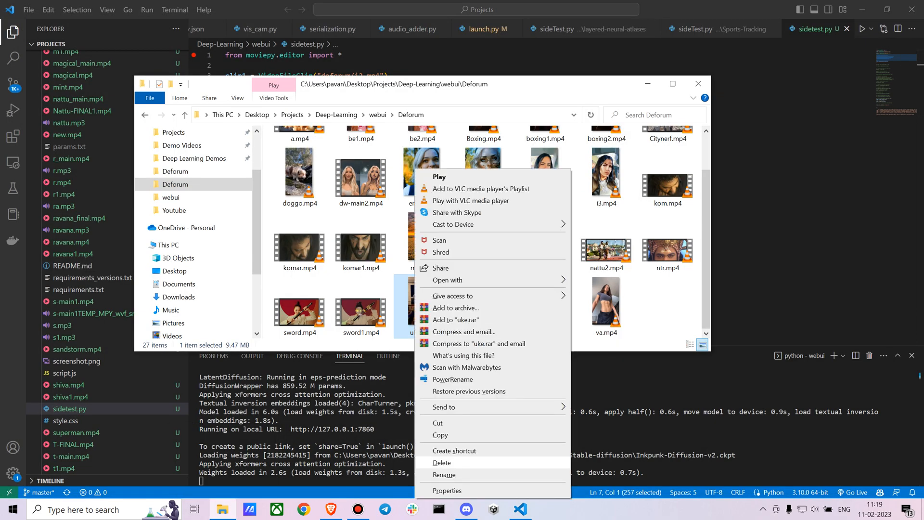
Step: Check uke.mp4's Details: 24 seconds, 1080×1920, 30 fps
{"action": "left_click", "coordinate": [447, 490]}
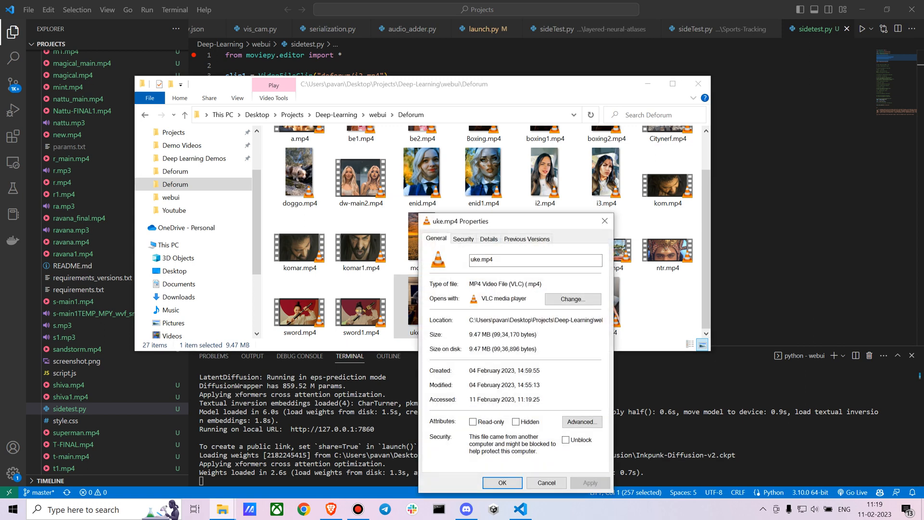
{"action": "left_click", "coordinate": [489, 239]}
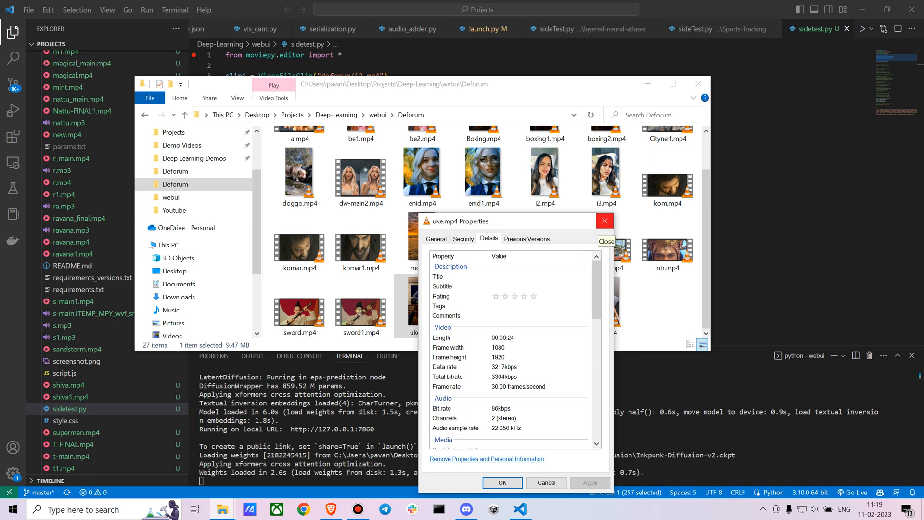
{"action": "mouse_move", "coordinate": [605, 241]}
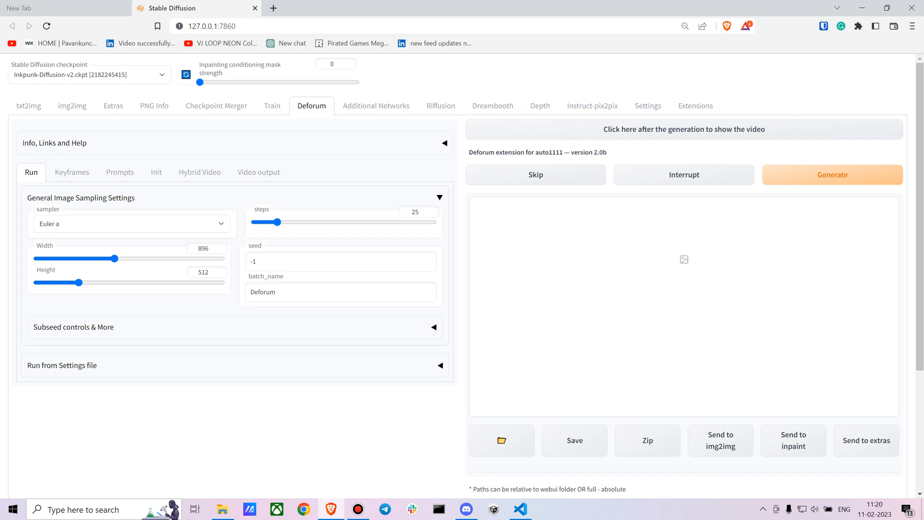
Step: Choose the DDIM sampler for the Deforum run at 33 steps, 896×512
{"action": "left_click", "coordinate": [131, 223]}
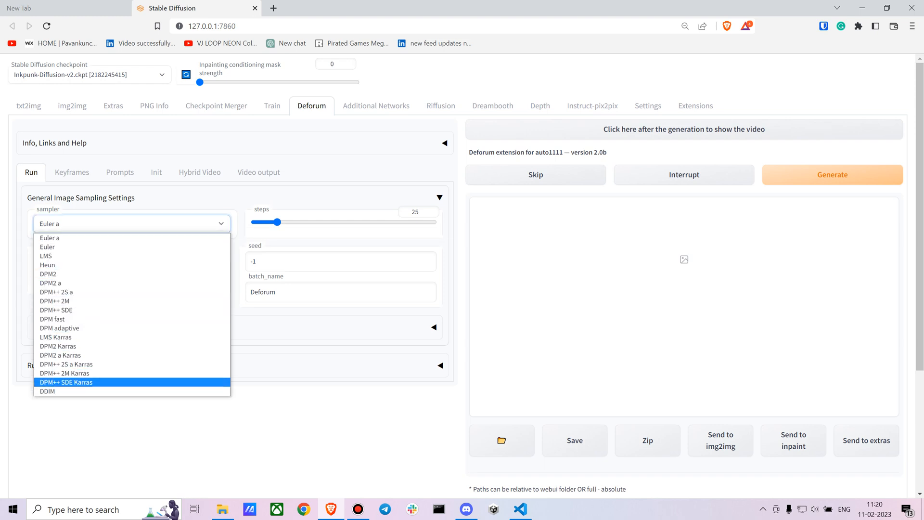
{"action": "mouse_move", "coordinate": [46, 391]}
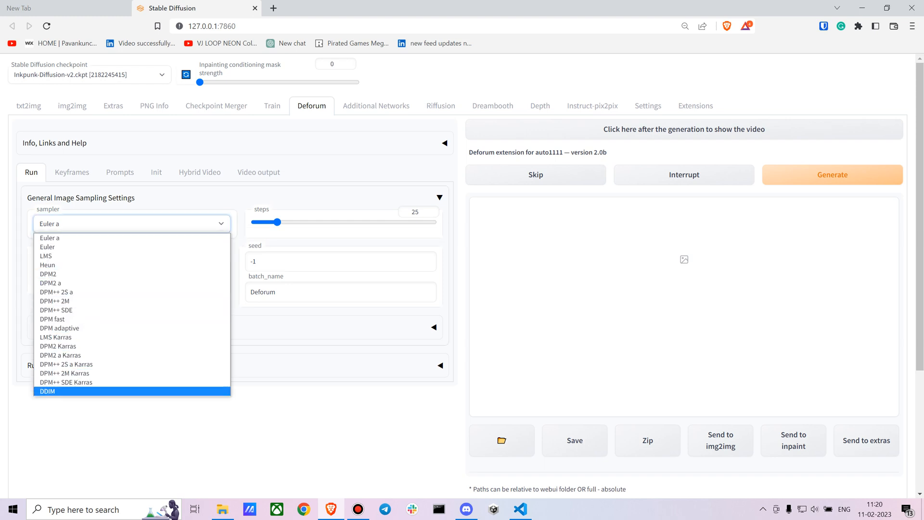
{"action": "left_click", "coordinate": [47, 390]}
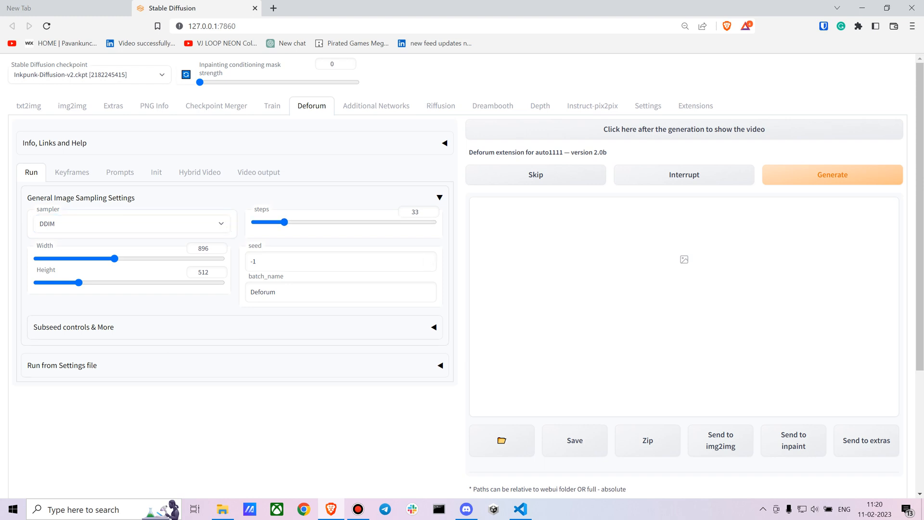
{"action": "scroll", "scroll_direction": "down", "scroll_amount": 3}
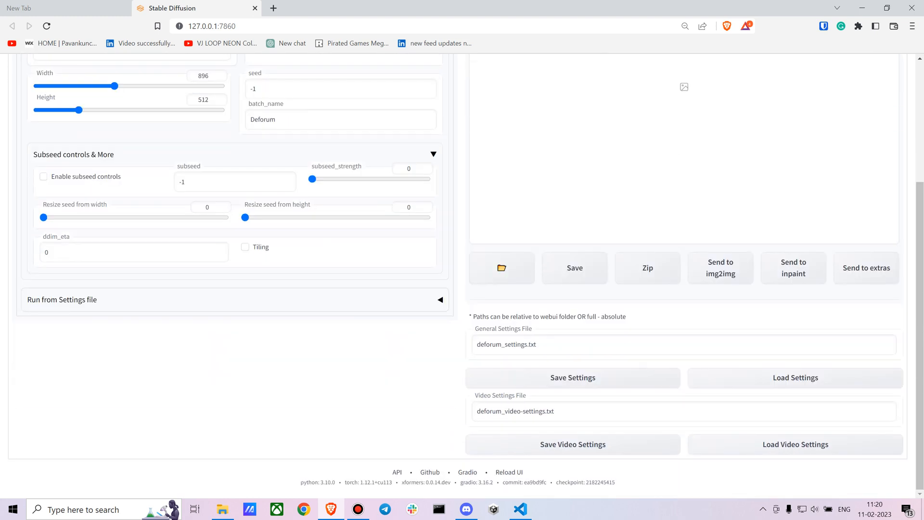
Step: Set the Keyframes animation mode to Video Input with 120 max frames
{"action": "scroll", "scroll_direction": "up", "scroll_amount": 3}
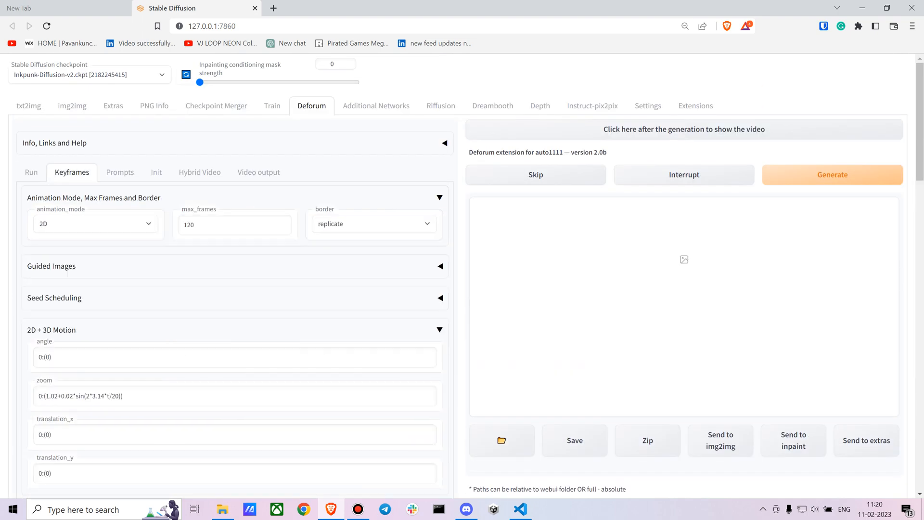
{"action": "mouse_move", "coordinate": [95, 224]}
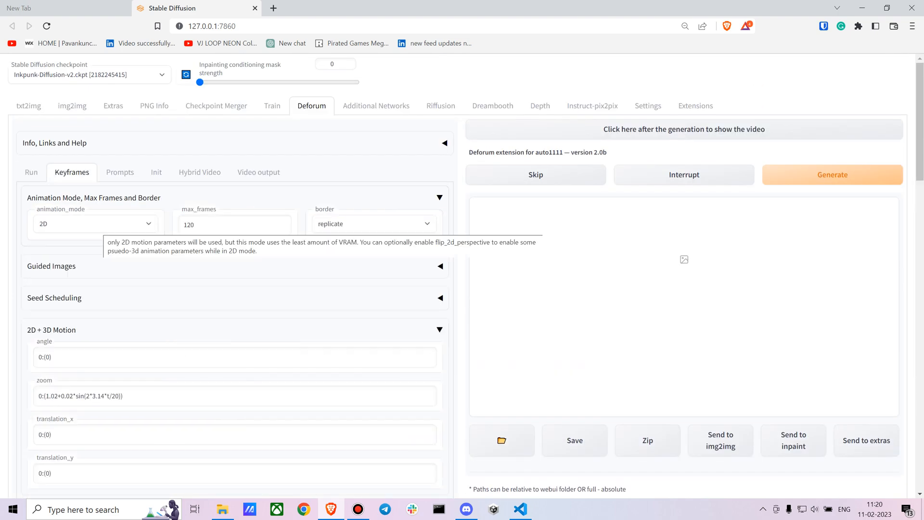
{"action": "left_click", "coordinate": [94, 223]}
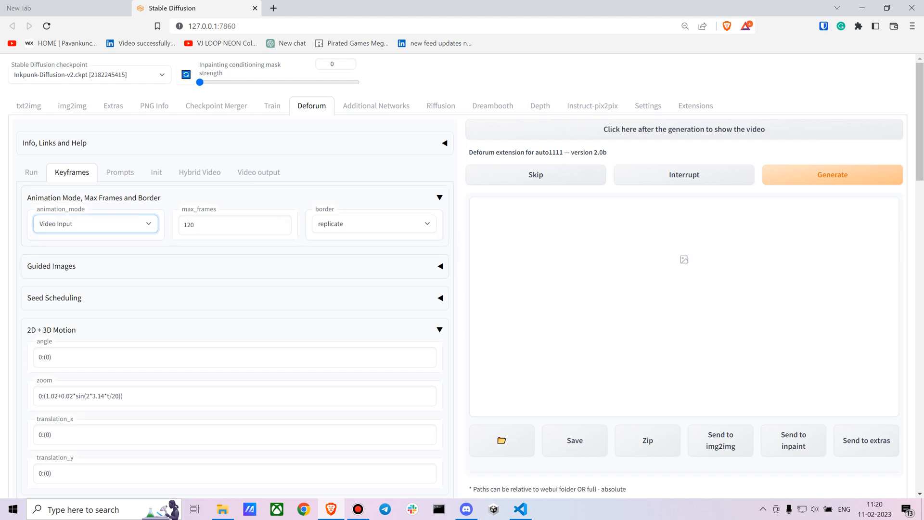
{"action": "left_click", "coordinate": [439, 266]}
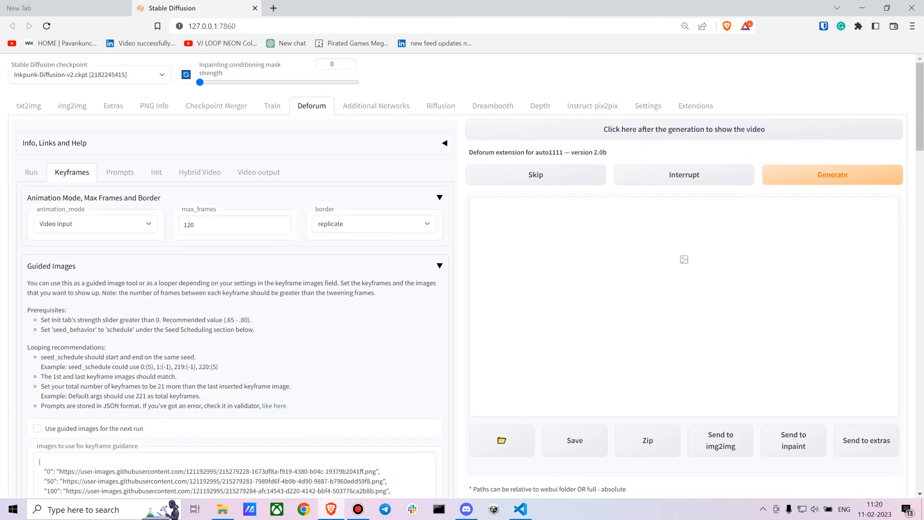
{"action": "scroll", "scroll_direction": "down", "scroll_amount": 3}
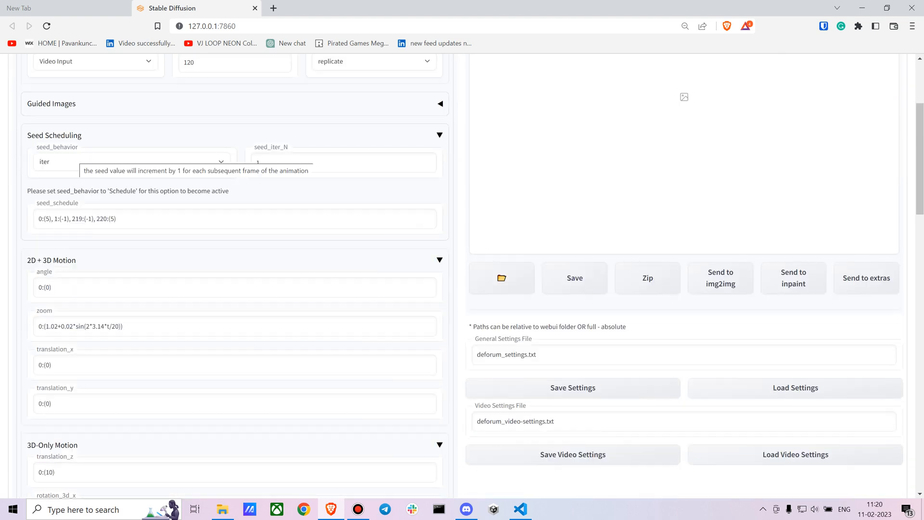
Step: Set the seed behaviour under Seed Scheduling to fixed
{"action": "left_click", "coordinate": [130, 162]}
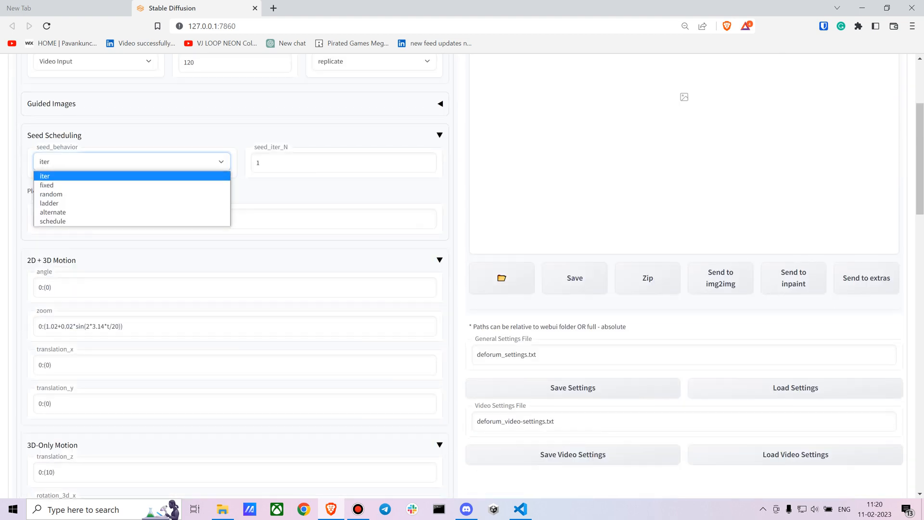
{"action": "left_click", "coordinate": [47, 185]}
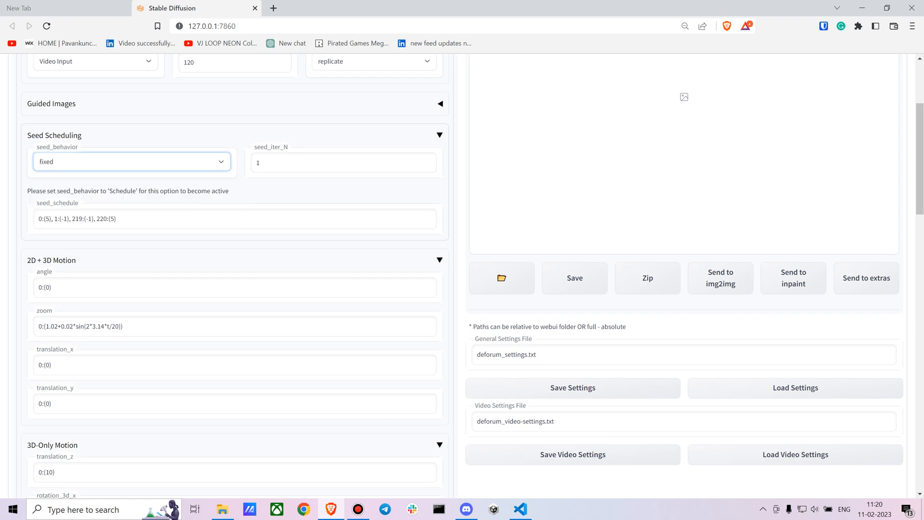
{"action": "left_click", "coordinate": [132, 161]}
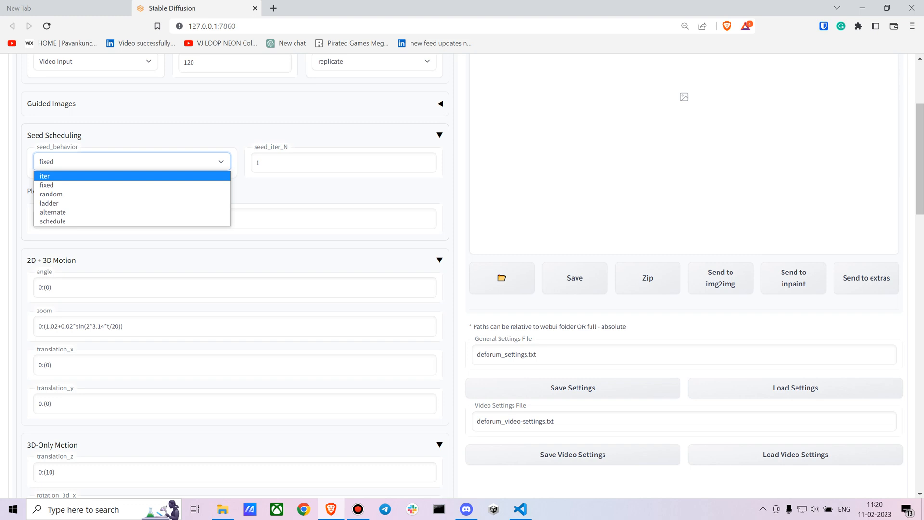
{"action": "left_click", "coordinate": [46, 185]}
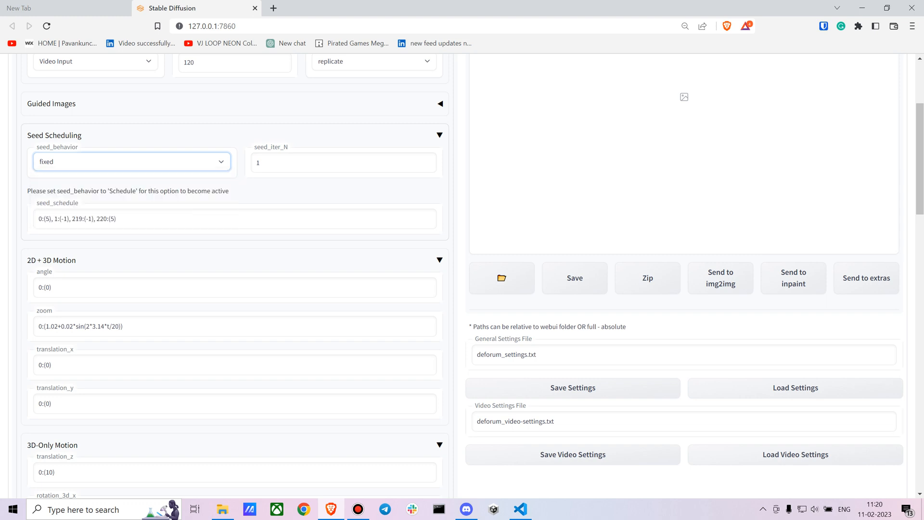
Step: Change the cfg_scale_schedule from 0: (7) to 0: (14)
{"action": "scroll", "scroll_direction": "down", "scroll_amount": 3}
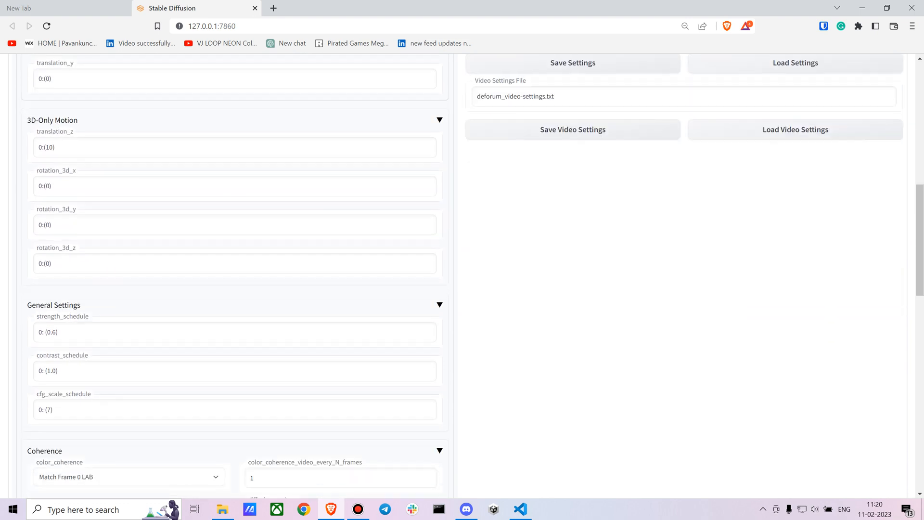
{"action": "scroll", "scroll_direction": "down", "scroll_amount": 3}
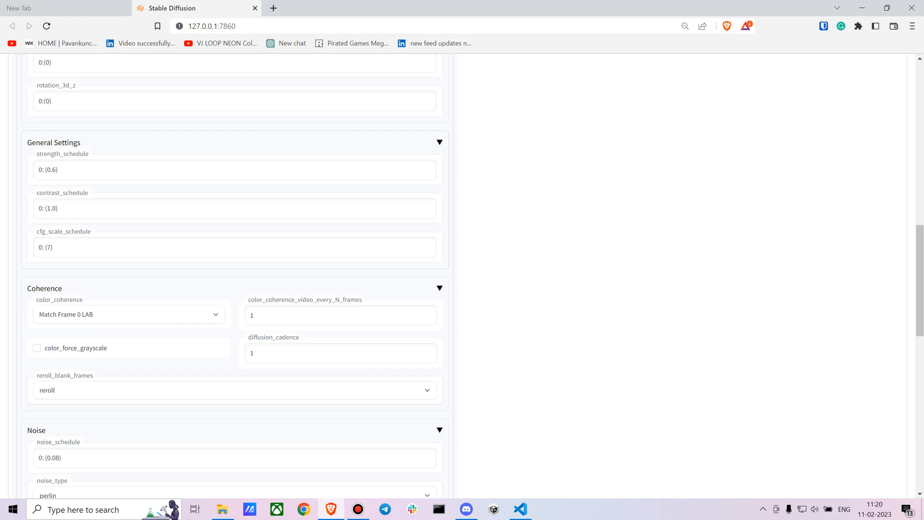
{"action": "left_click", "coordinate": [234, 248]}
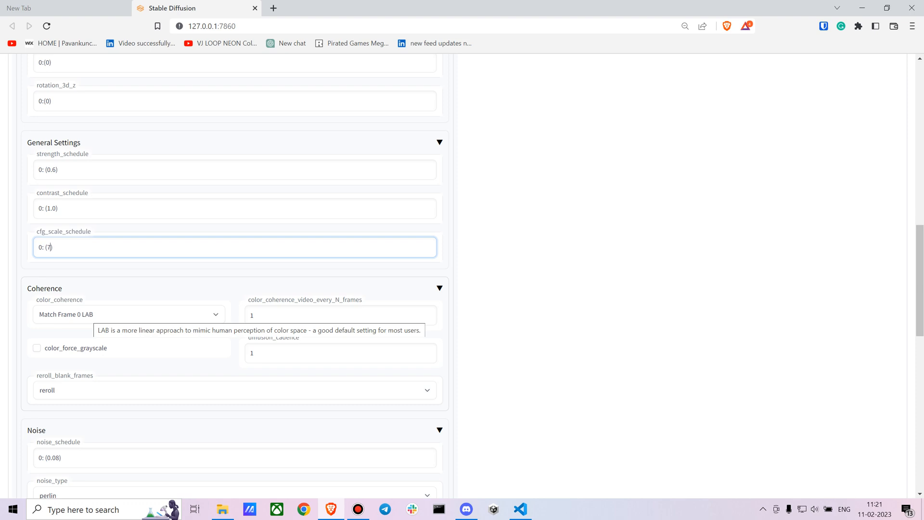
{"action": "key", "text": "Backspace"}
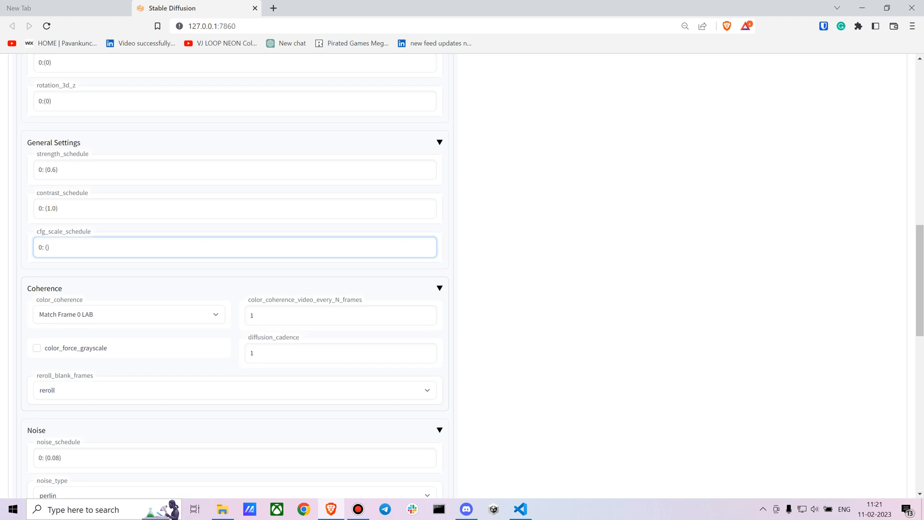
{"action": "type", "text": "1"}
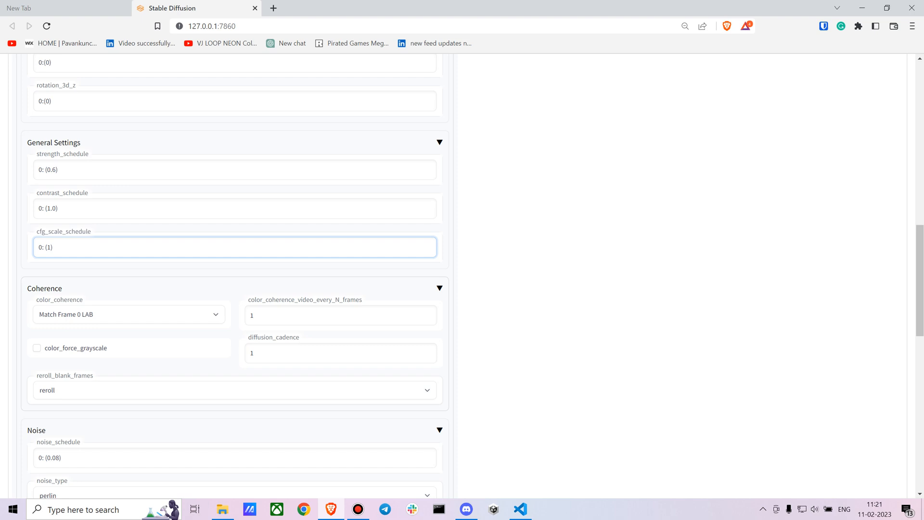
{"action": "type", "text": "14"}
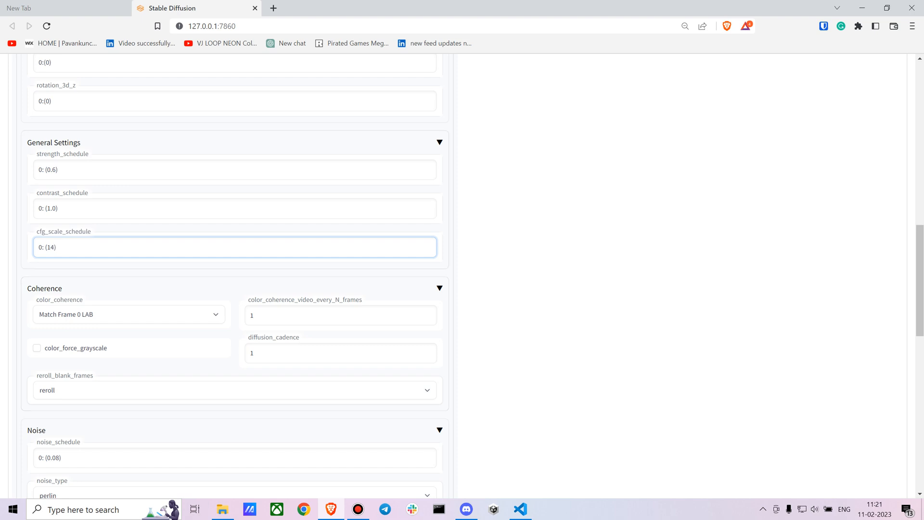
{"action": "scroll", "scroll_direction": "down", "scroll_amount": 3}
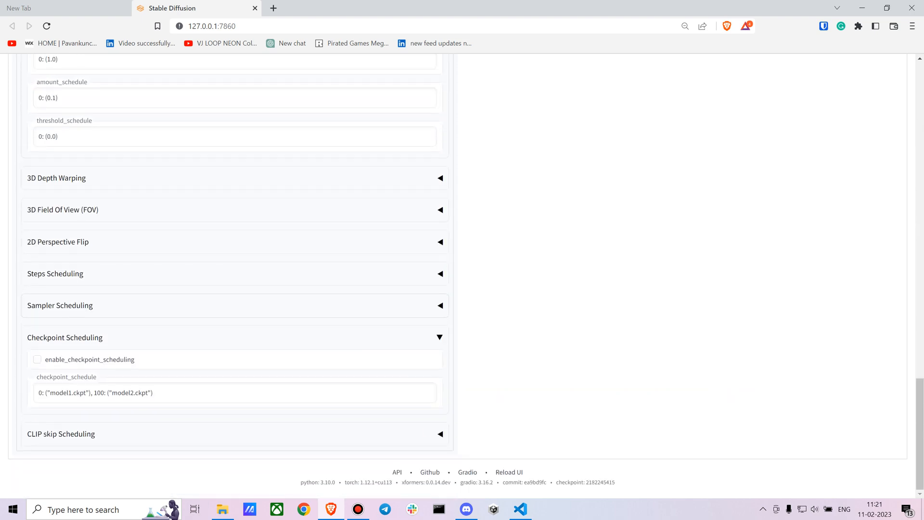
{"action": "scroll", "scroll_direction": "up", "scroll_amount": 3}
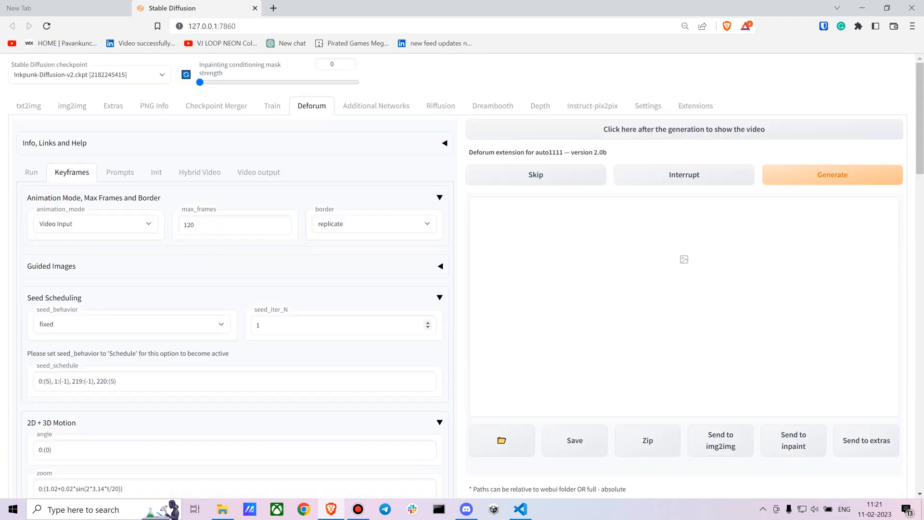
Step: Replace the example prompts with "0": "((nvinkpunk)), 8k, (glowing eyes) --neg unclear, blurry, vague"
{"action": "left_click", "coordinate": [120, 172]}
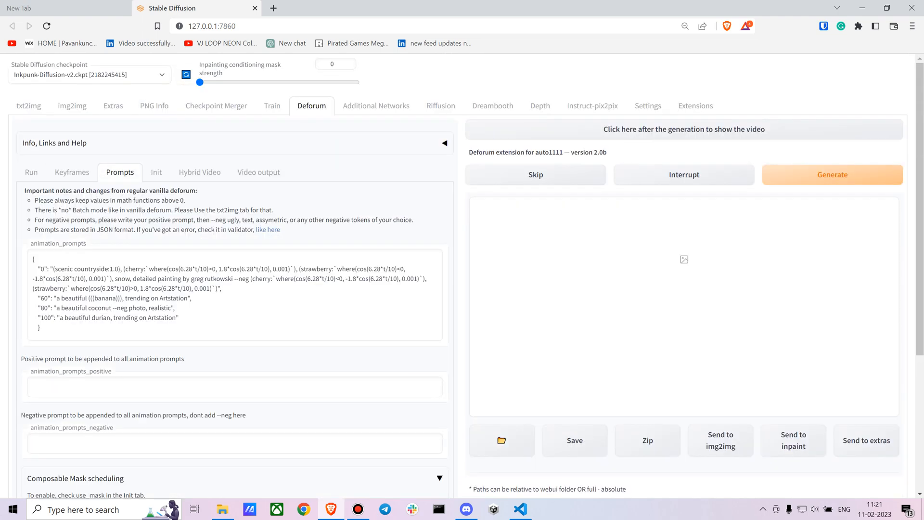
{"action": "key", "text": "ctrl+a"}
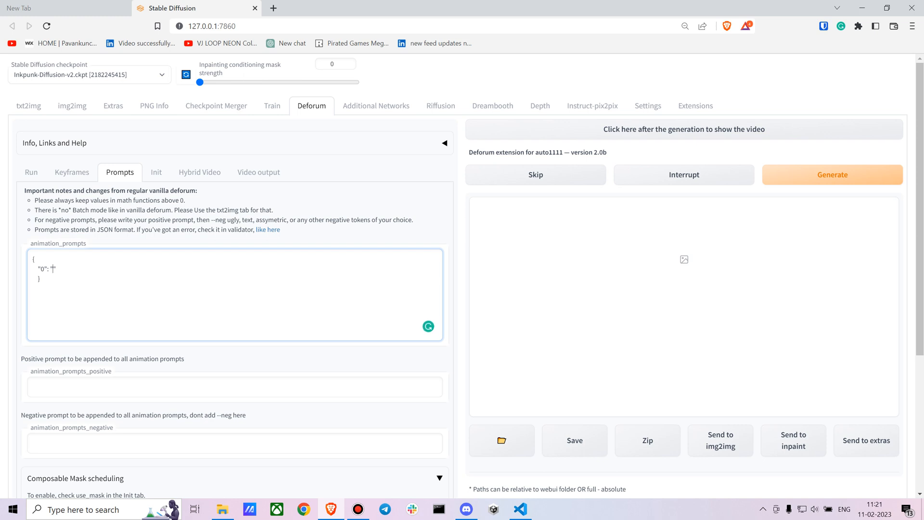
{"action": "type", "text": "\""}
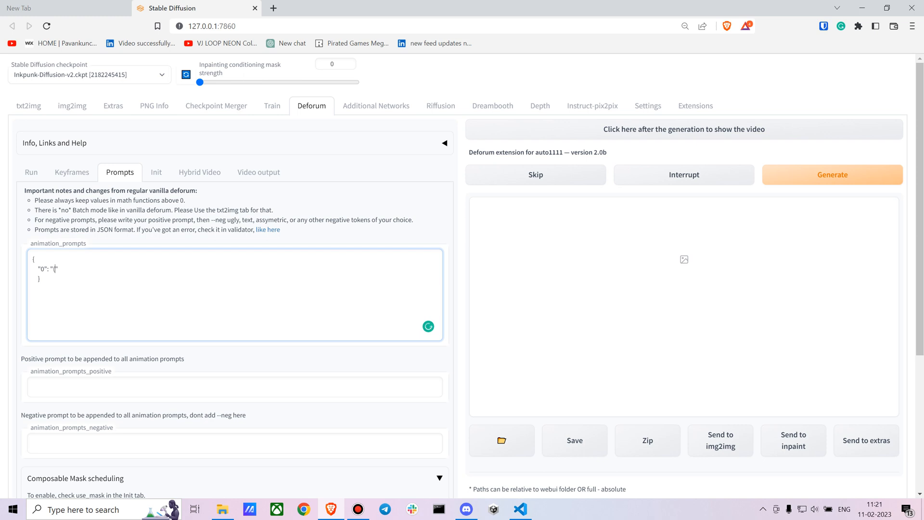
{"action": "type", "text": "nvink"}
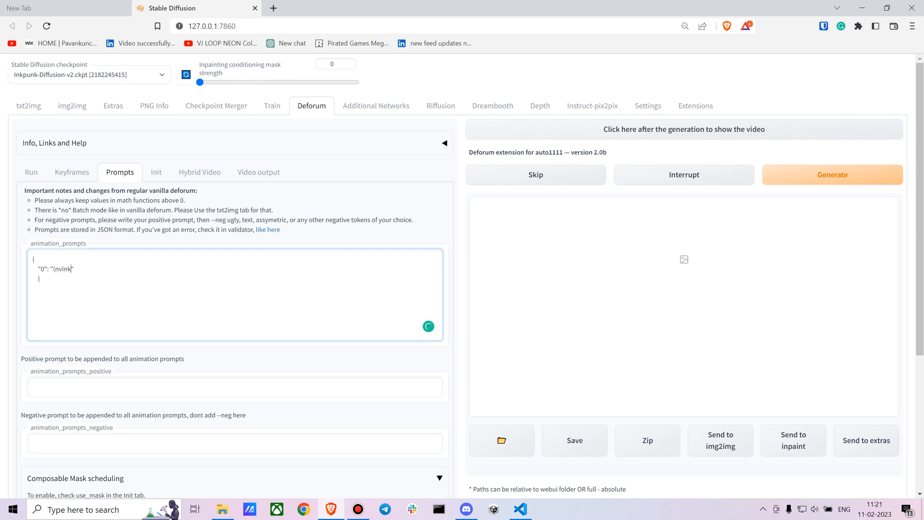
{"action": "type", "text": "punk)"}
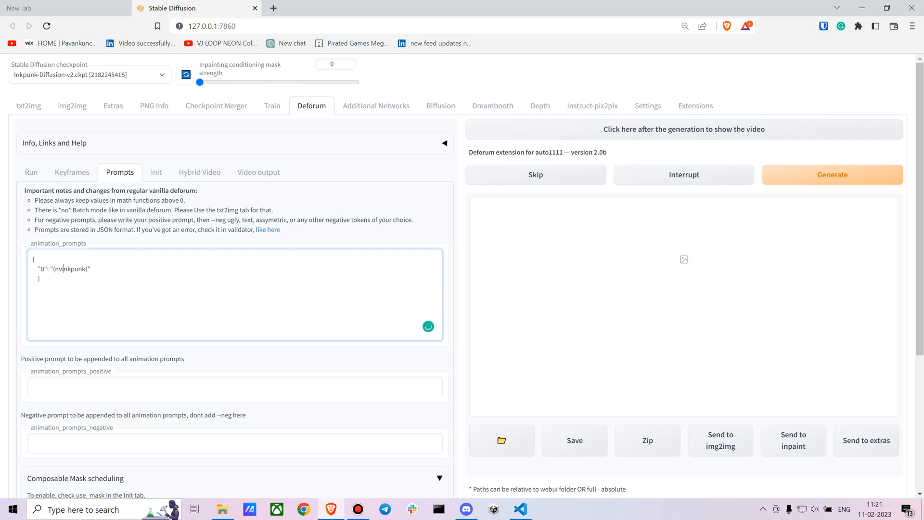
{"action": "type", "text": "("}
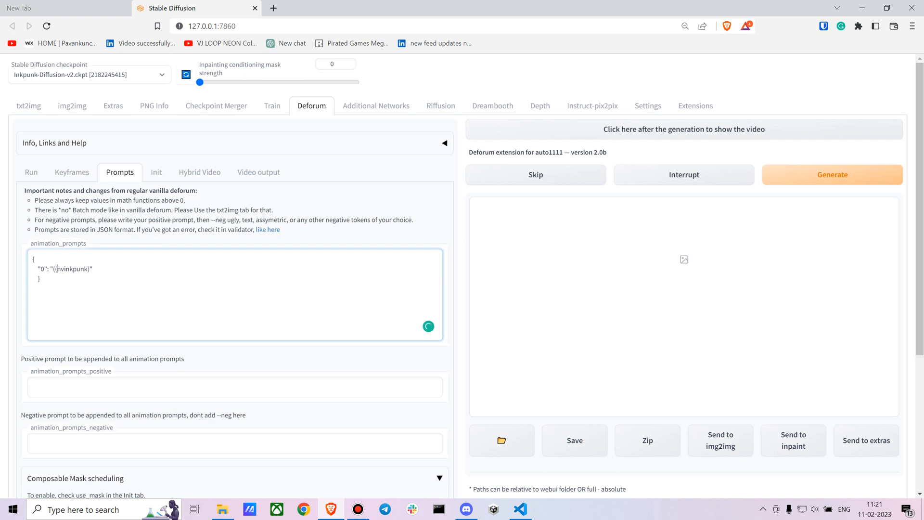
{"action": "type", "text": ")"}
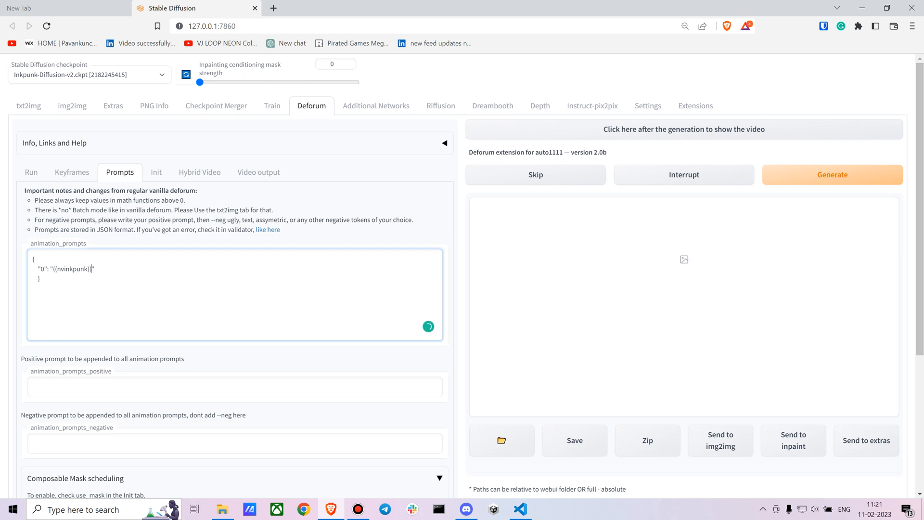
{"action": "type", "text": ", 8k"}
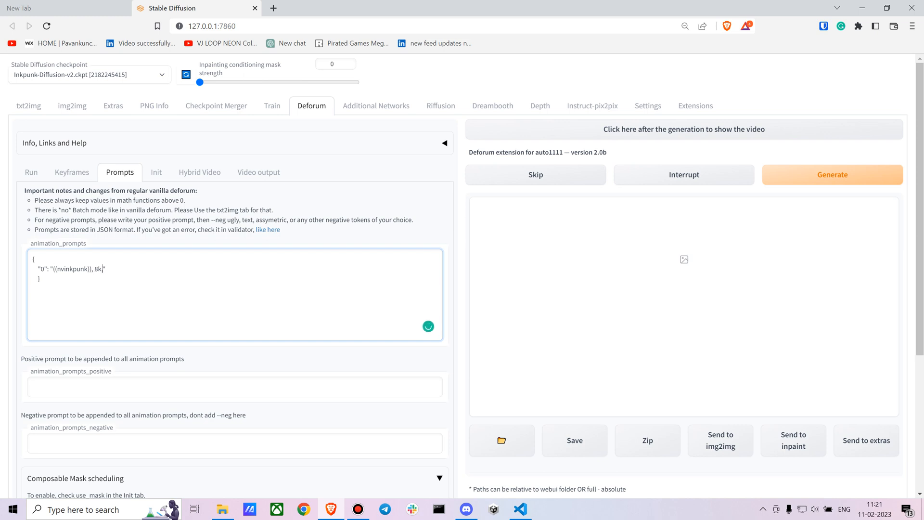
{"action": "type", "text": ", \""}
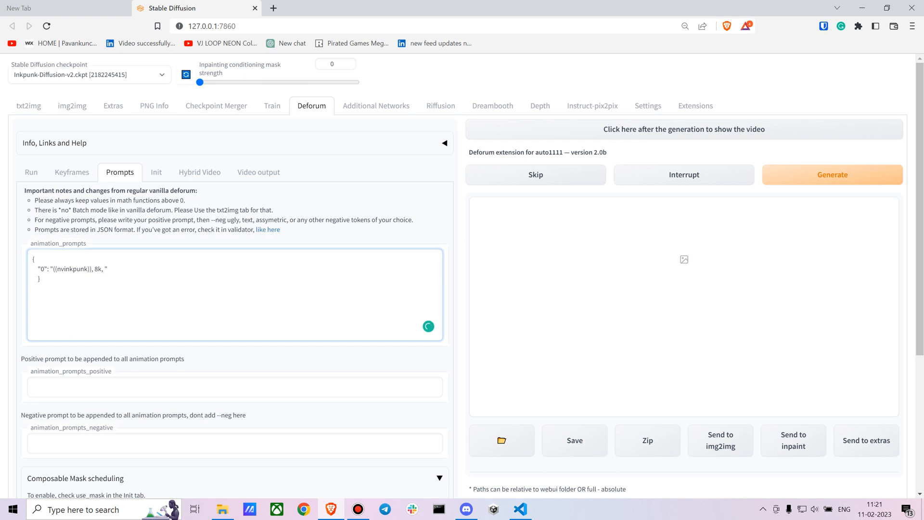
{"action": "type", "text": "(glo"}
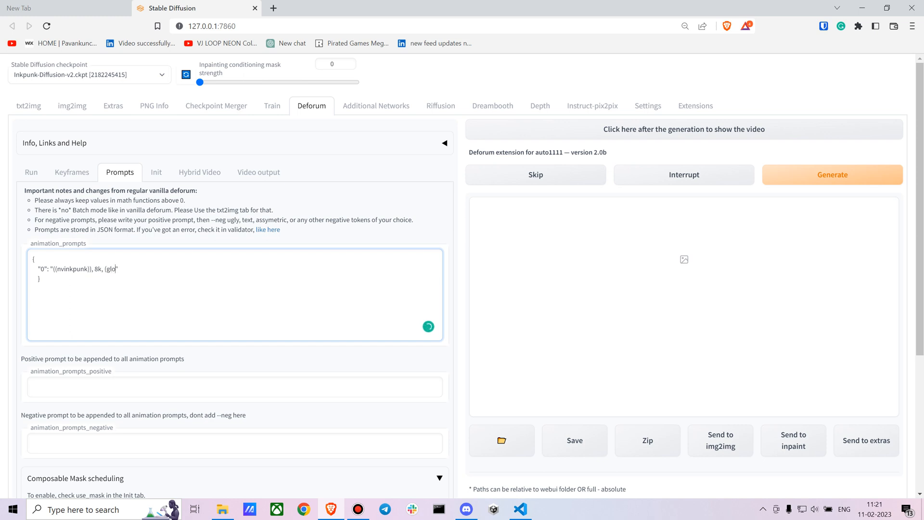
{"action": "type", "text": "wing"}
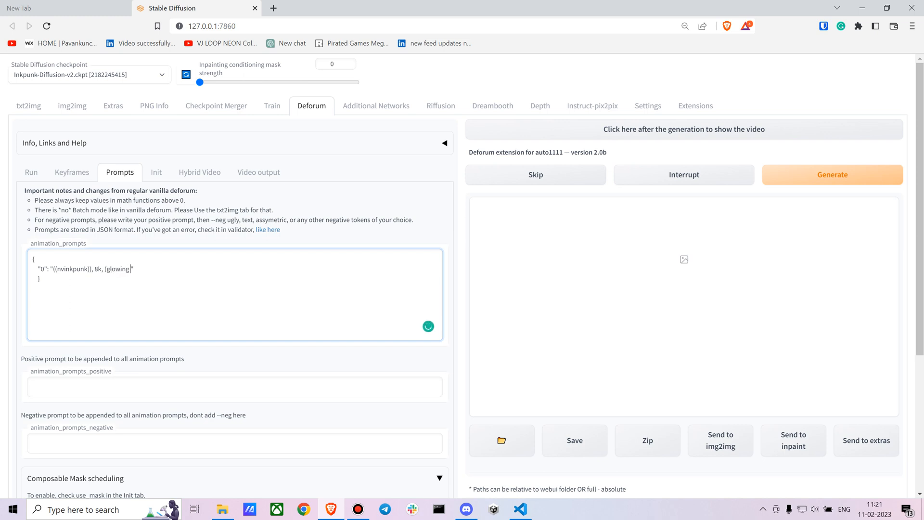
{"action": "type", "text": "eyes)"}
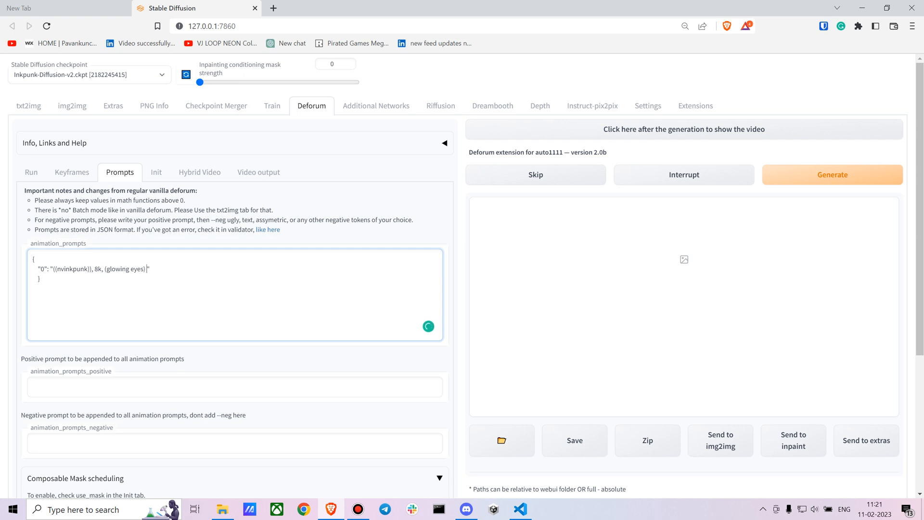
{"action": "type", "text": "--neg"}
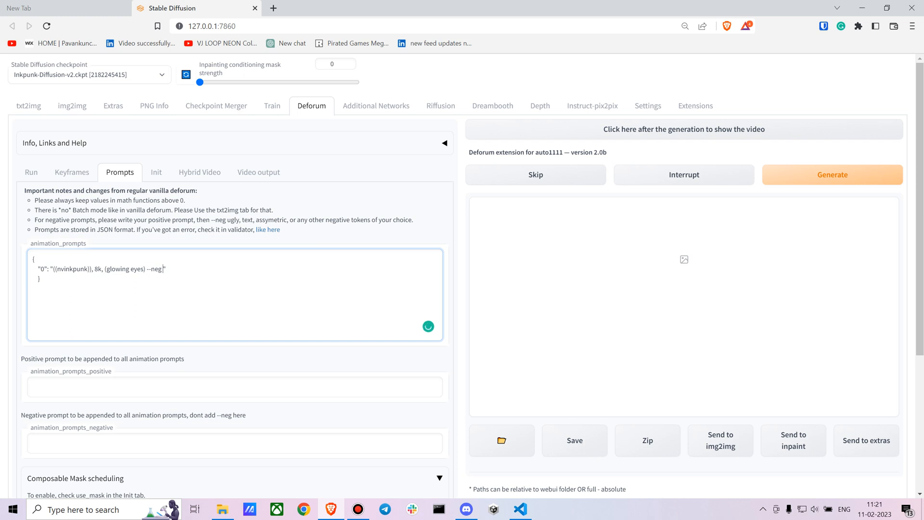
{"action": "type", "text": "unclear, blurry, va"}
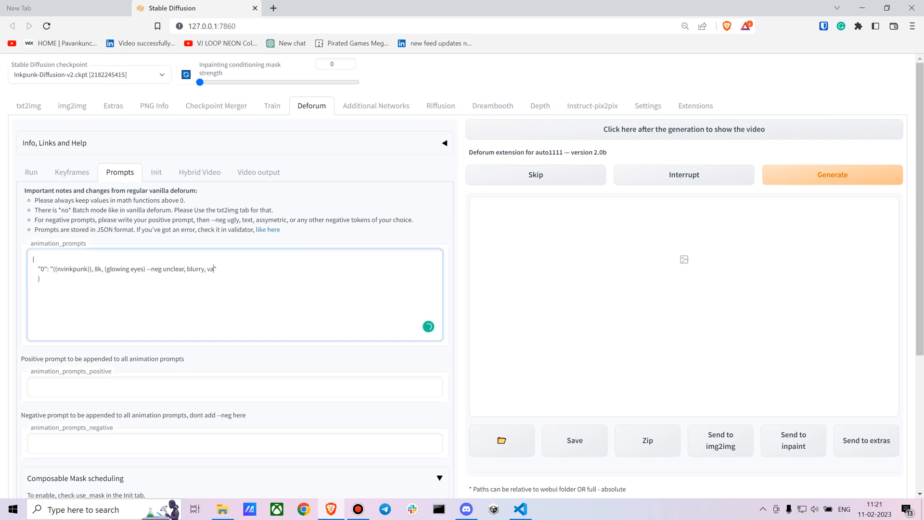
{"action": "type", "text": "gue"}
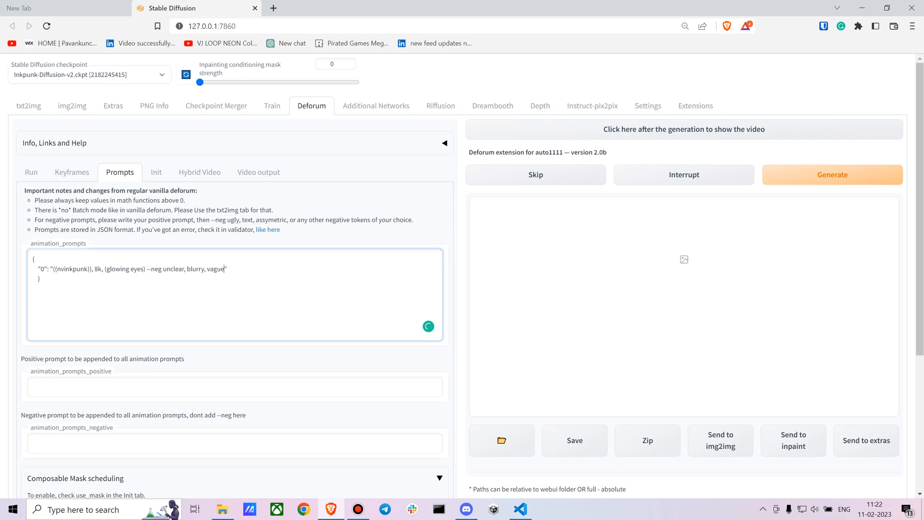
Step: Bring the Init settings' Video Init section into view, still showing /content/video_in.mp4
{"action": "left_click", "coordinate": [156, 171]}
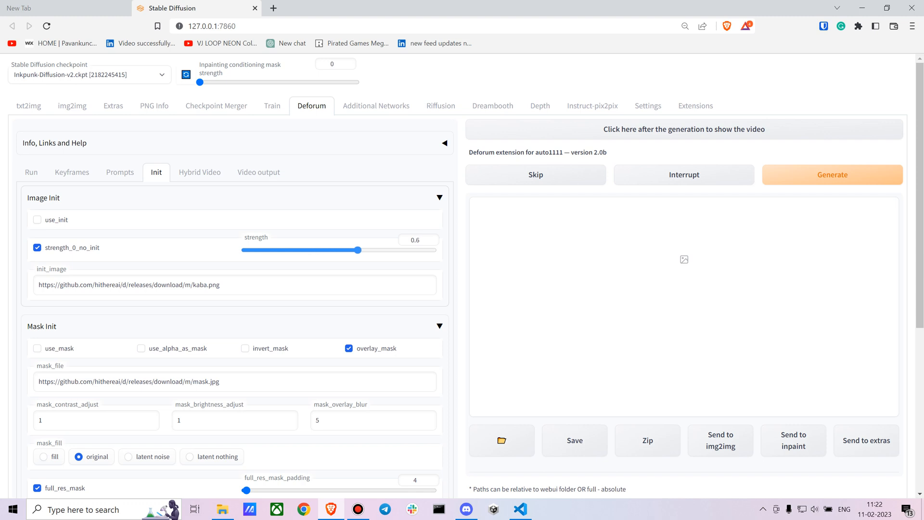
{"action": "scroll", "scroll_direction": "down", "scroll_amount": 3}
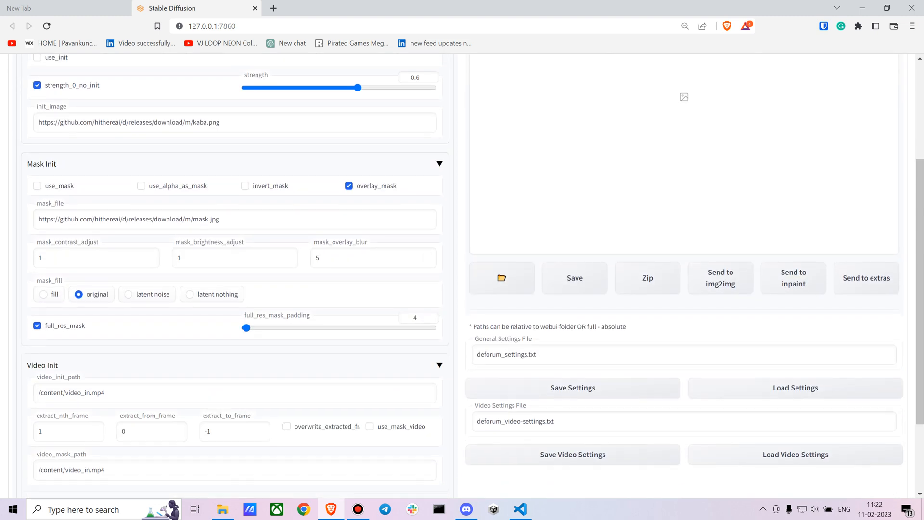
{"action": "scroll", "scroll_direction": "down", "scroll_amount": 3}
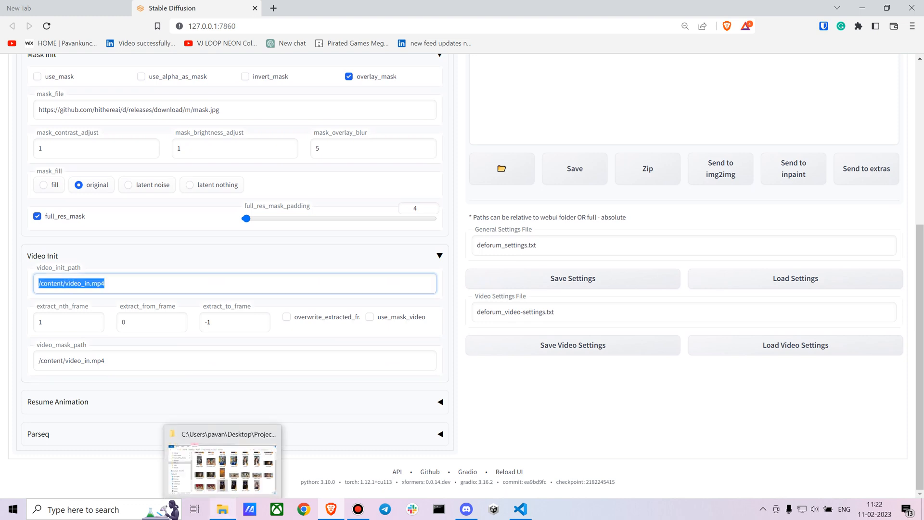
Step: Set video_init_path to the copied folder C:\Users\pavan\Desktop\Projects\Deep-Learning\webui\Deforum
{"action": "left_click", "coordinate": [223, 466]}
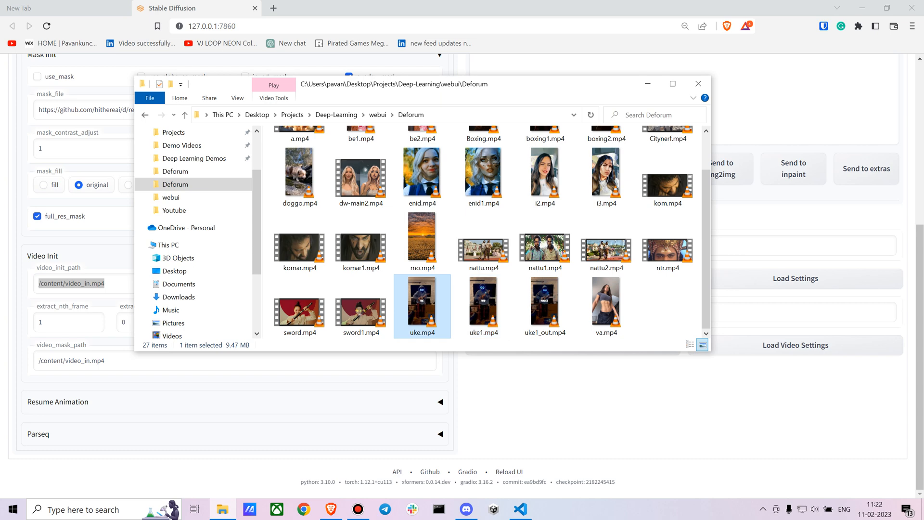
{"action": "double_click", "coordinate": [422, 306]}
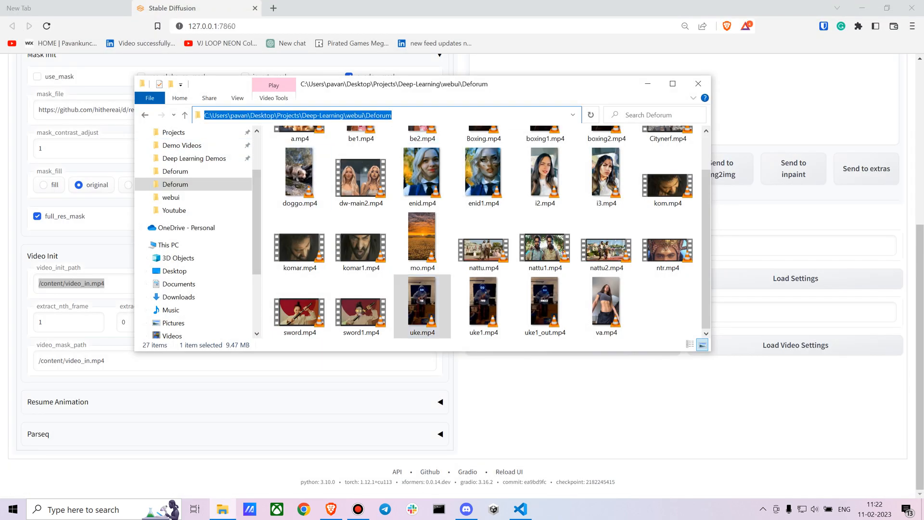
{"action": "left_click", "coordinate": [699, 83]}
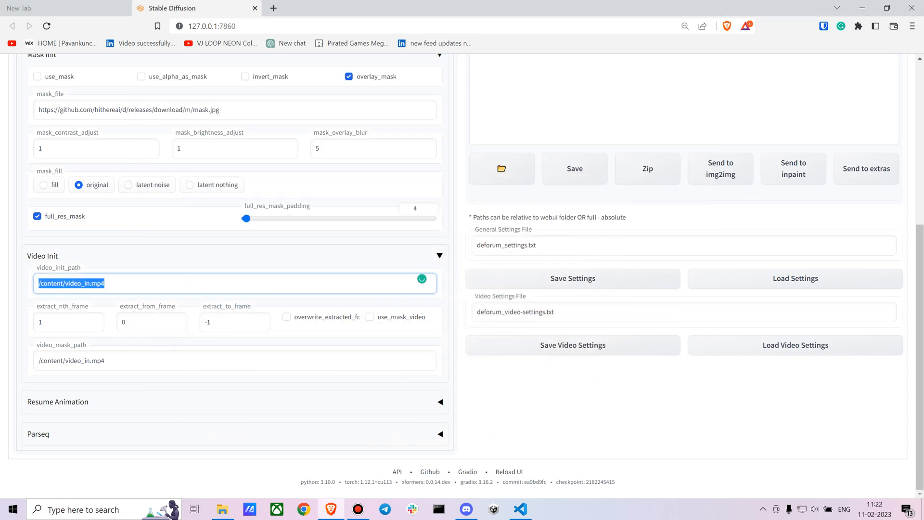
{"action": "type", "text": "C:\\Users\\pavan\\Desktop\\Projects\\Deep-Learning\\webui\\Deforum\\"}
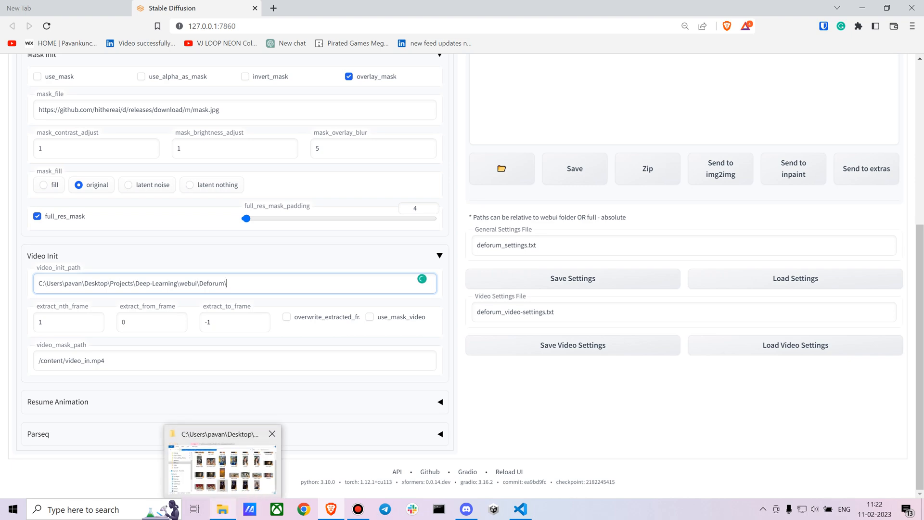
Step: Append \uke.mp4 to the video init path and extract every 2nd frame
{"action": "left_click", "coordinate": [223, 463]}
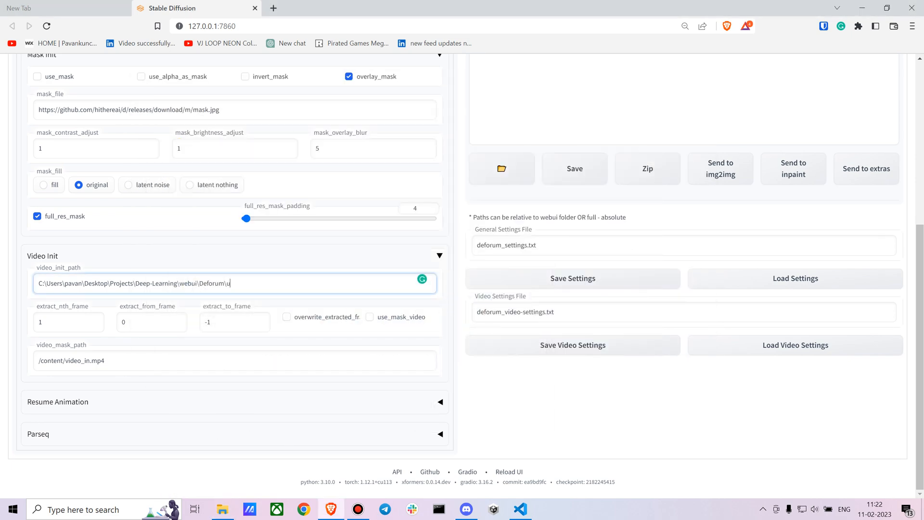
{"action": "type", "text": "ke.mp"}
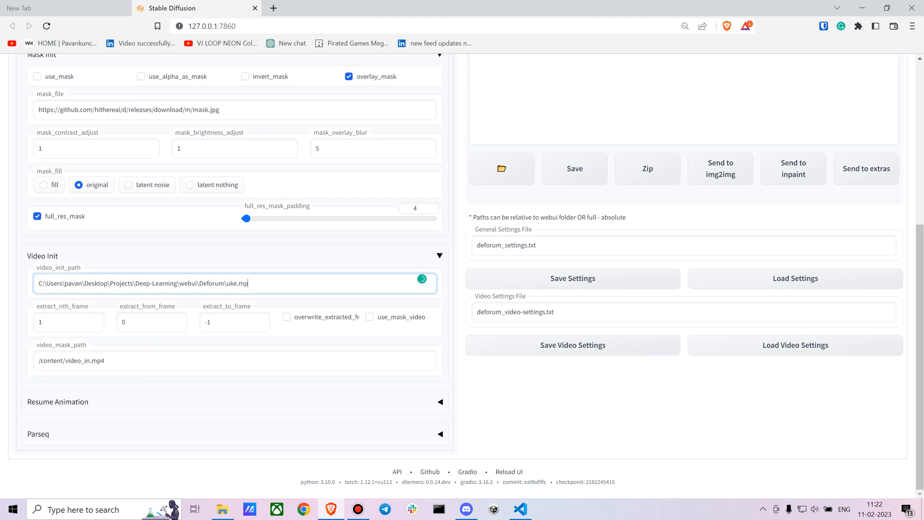
{"action": "type", "text": "4"}
{"action": "left_click", "coordinate": [68, 322]}
{"action": "type", "text": "2"}
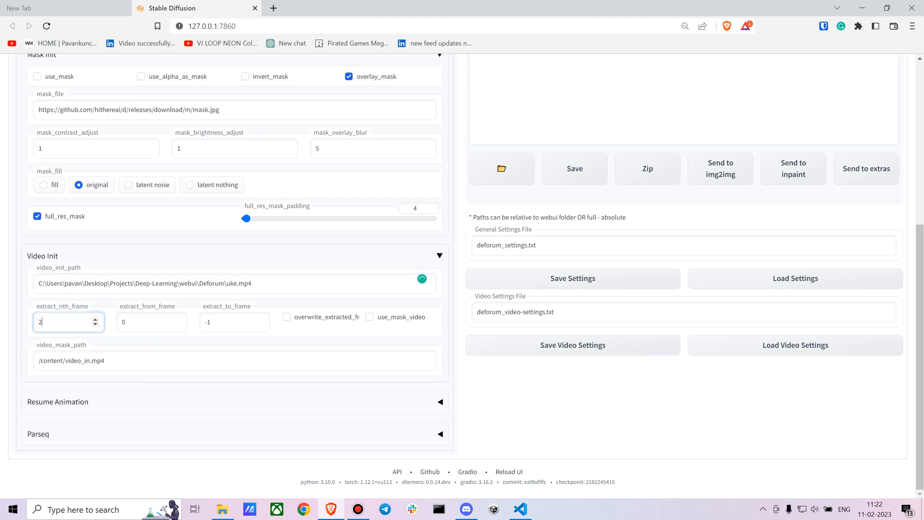
Step: Set the Video output fps to 15 with FFMPEG mp4 format
{"action": "scroll", "scroll_direction": "up", "scroll_amount": 3}
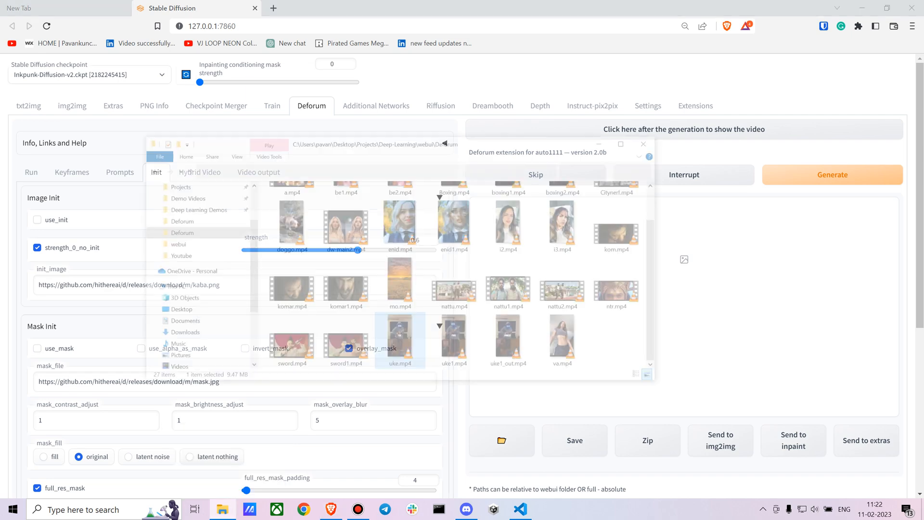
{"action": "left_click", "coordinate": [643, 143]}
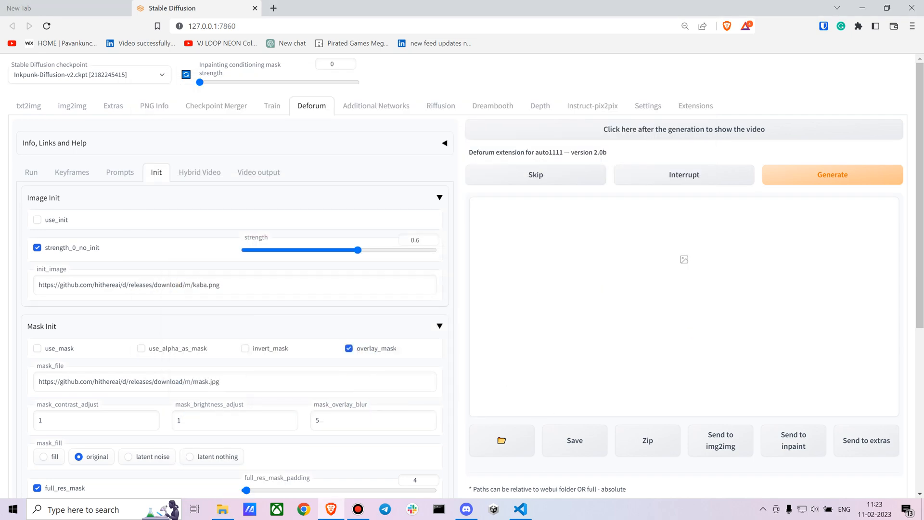
{"action": "left_click", "coordinate": [258, 171]}
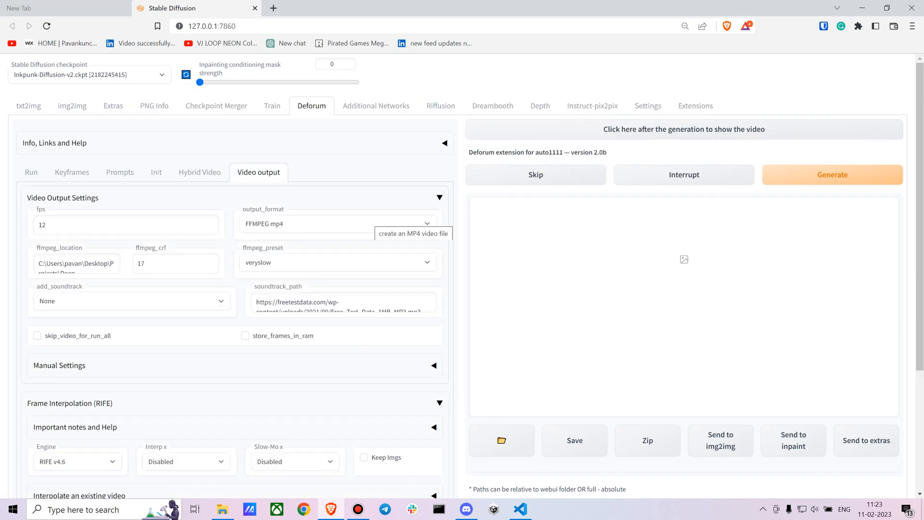
{"action": "left_click", "coordinate": [125, 224]}
{"action": "type", "text": "15"}
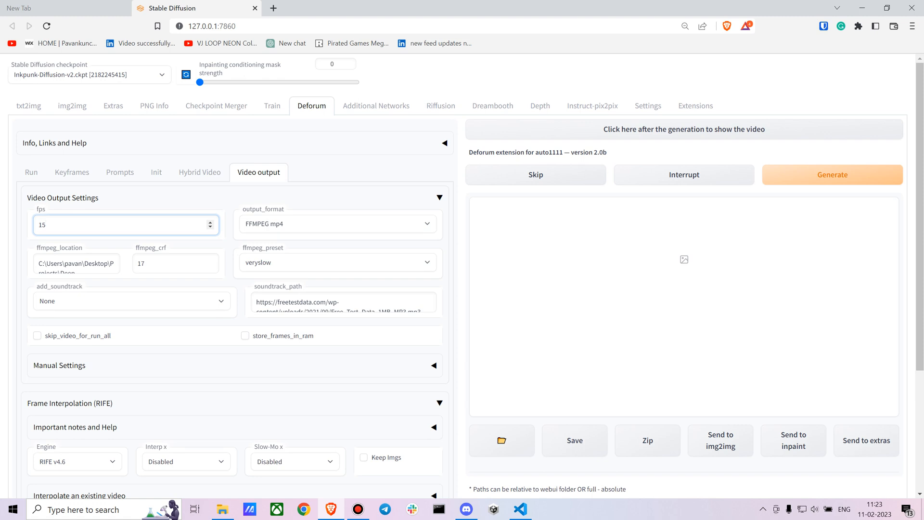
{"action": "scroll", "scroll_direction": "down", "scroll_amount": 3}
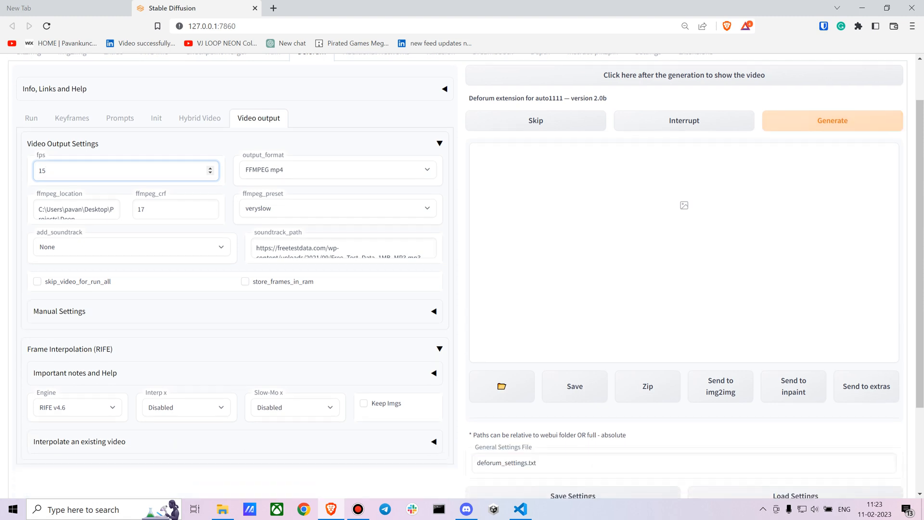
Step: Permanently delete all 313 old items from the Deforum output folder and close it
{"action": "left_click", "coordinate": [832, 121]}
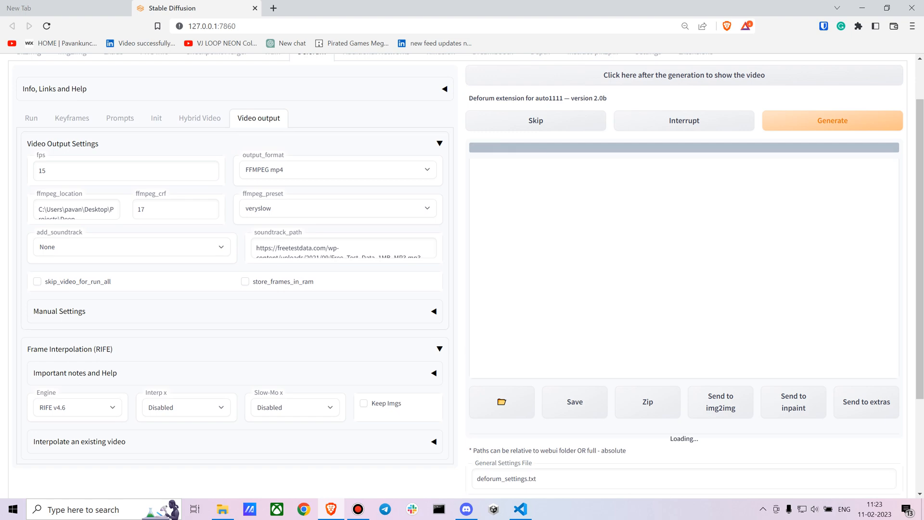
{"action": "mouse_move", "coordinate": [223, 509]}
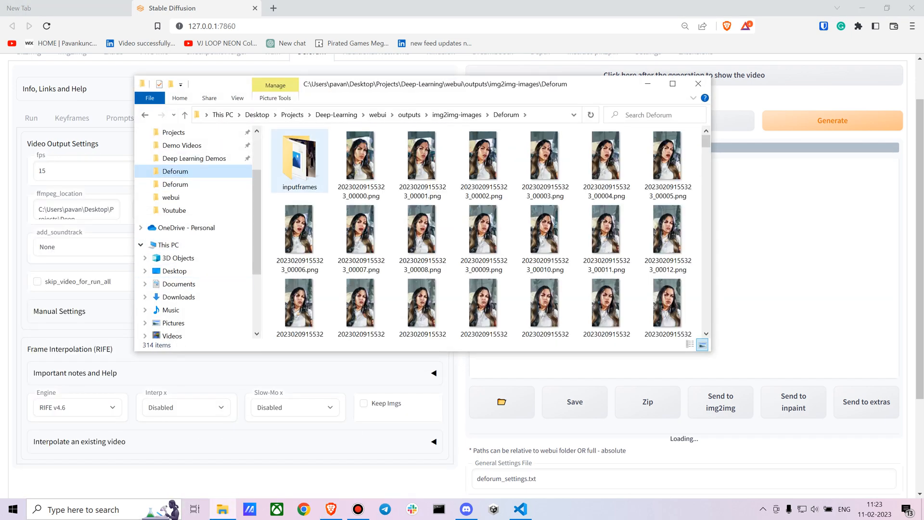
{"action": "left_click", "coordinate": [361, 158]}
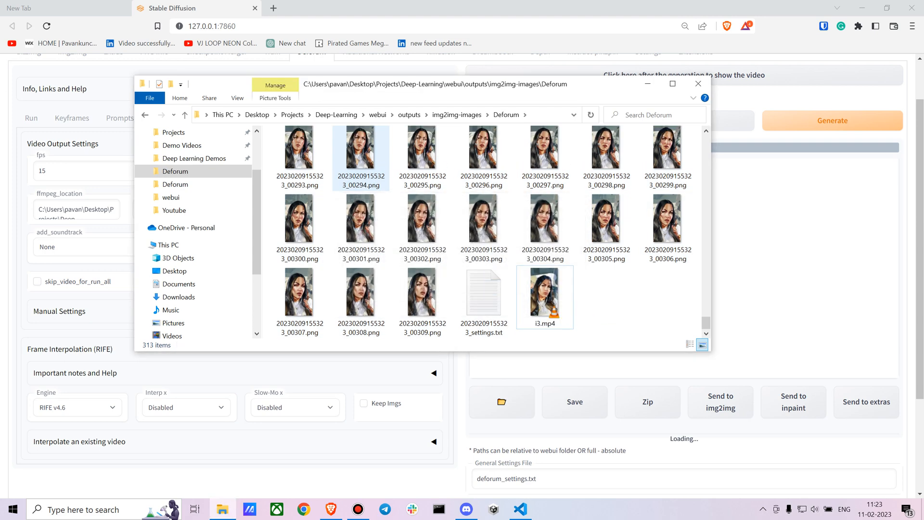
{"action": "scroll", "scroll_direction": "up", "scroll_amount": 3}
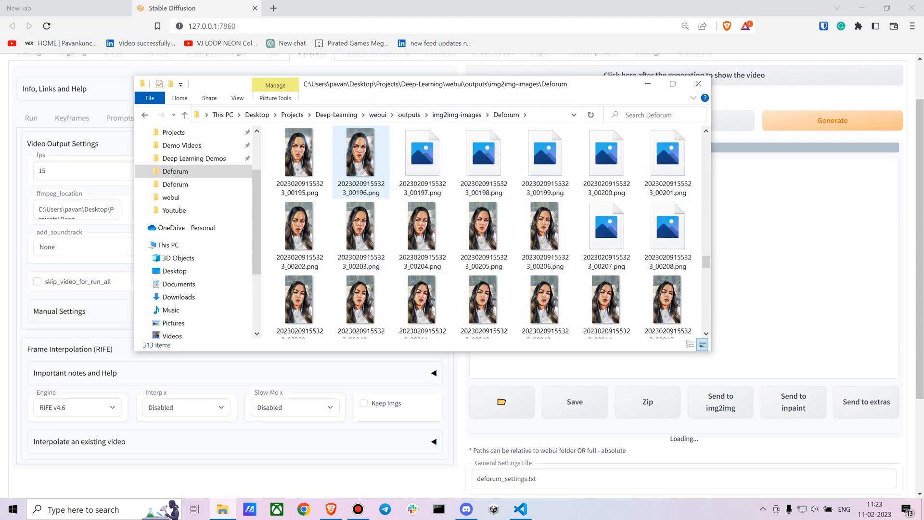
{"action": "key", "text": "Delete"}
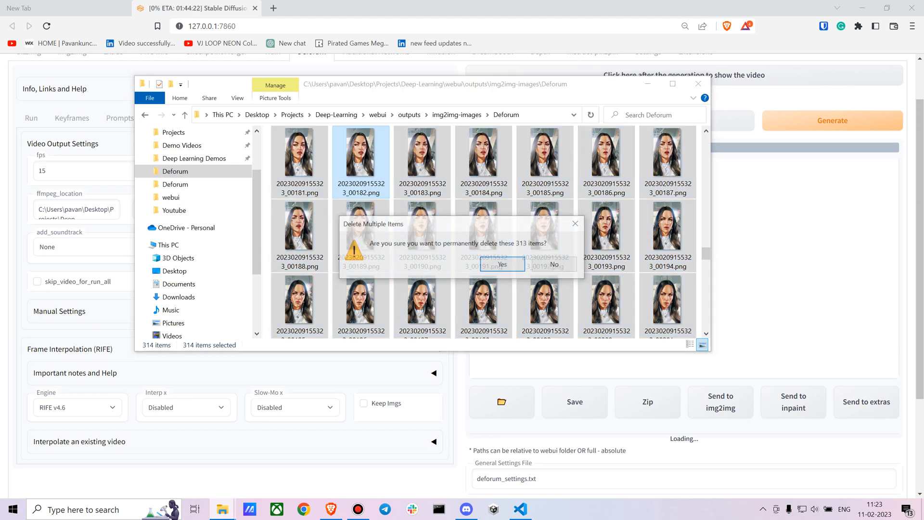
{"action": "left_click", "coordinate": [500, 263]}
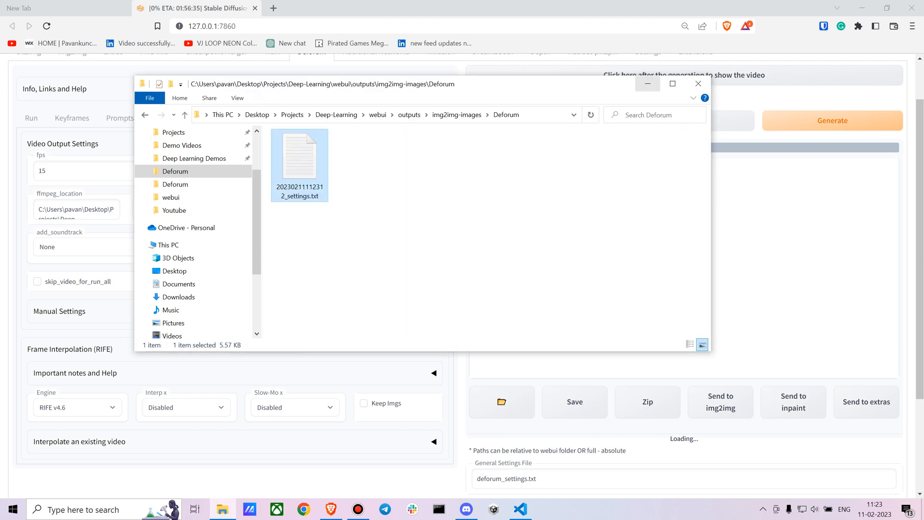
{"action": "left_click", "coordinate": [698, 83]}
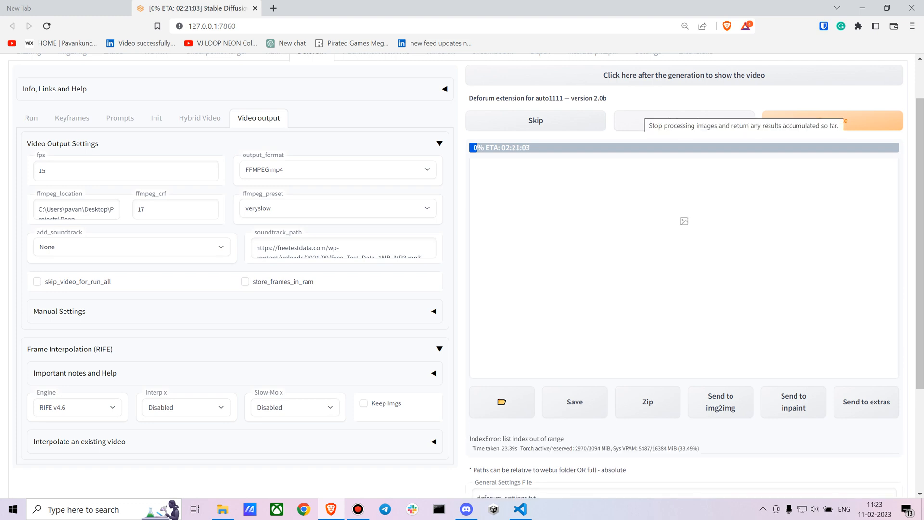
Step: Restart the Deforum generation and go into the fresh inputframes folder of the output directory
{"action": "left_click", "coordinate": [832, 120]}
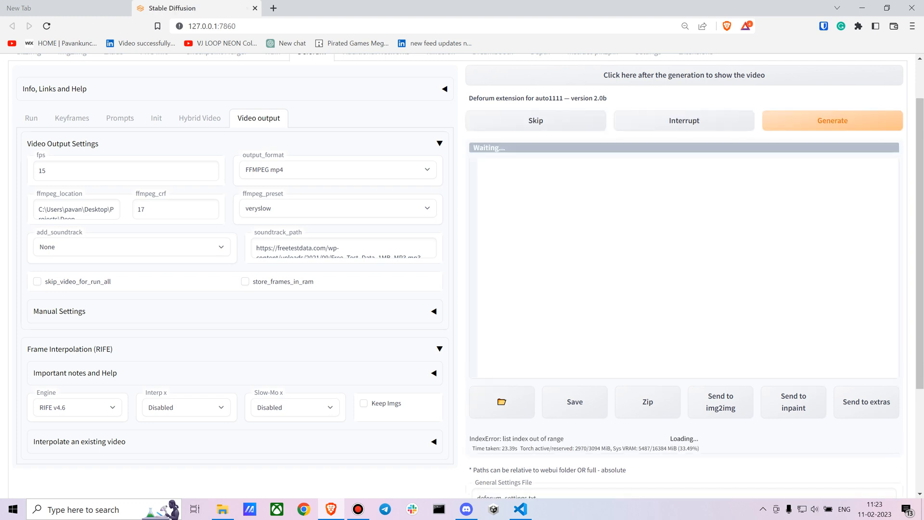
{"action": "left_click", "coordinate": [502, 402]}
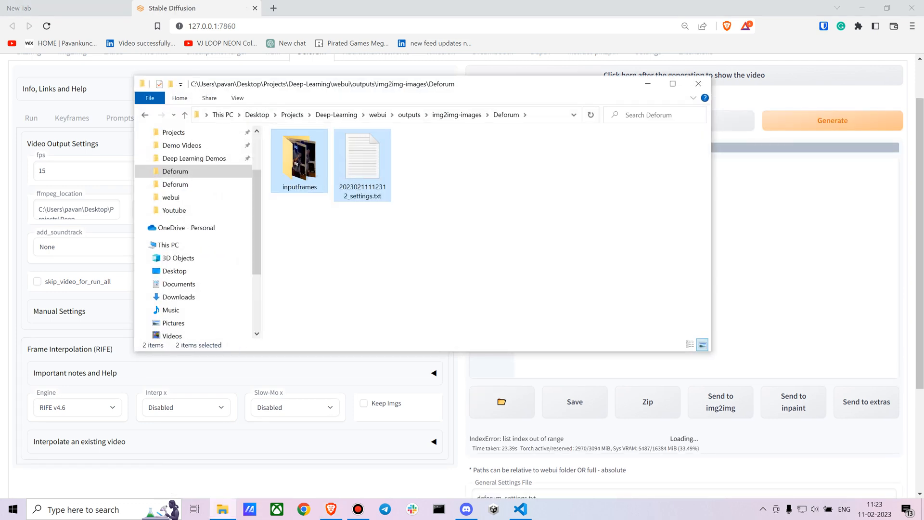
{"action": "double_click", "coordinate": [299, 156]}
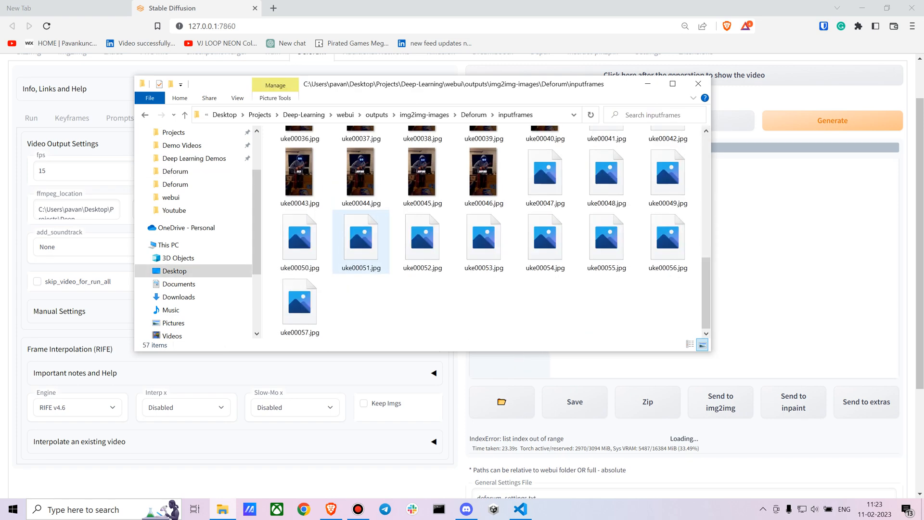
Step: Look through the re-extracted uke jpg frames, then head to Visual Studio Code to check the log
{"action": "scroll", "scroll_direction": "down", "scroll_amount": 3}
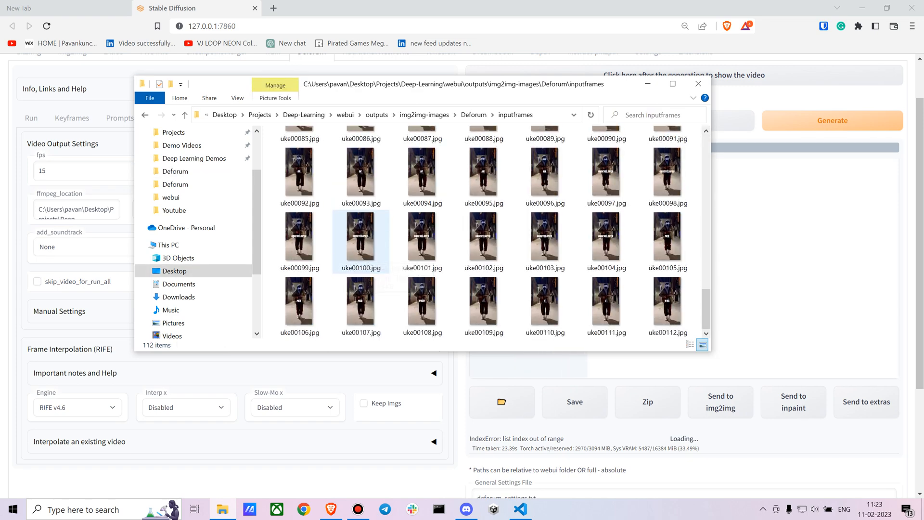
{"action": "left_click", "coordinate": [484, 175]}
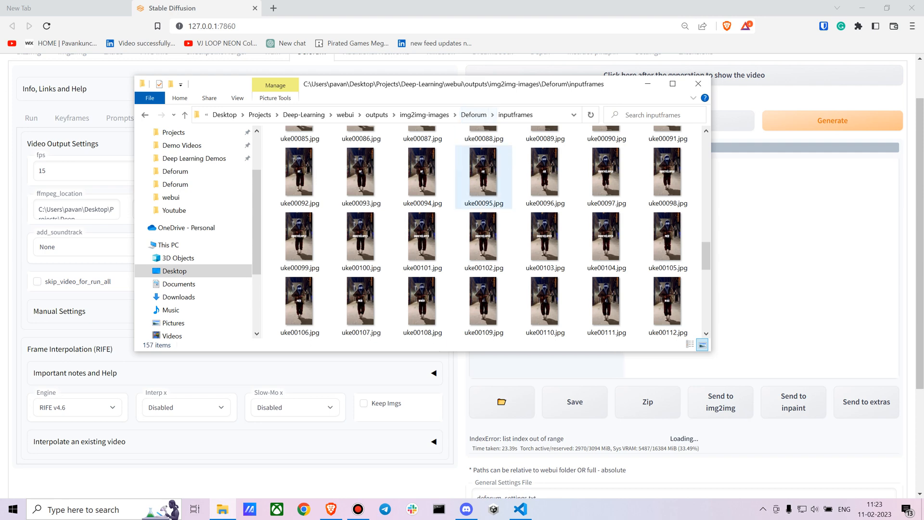
{"action": "scroll", "scroll_direction": "up", "scroll_amount": 3}
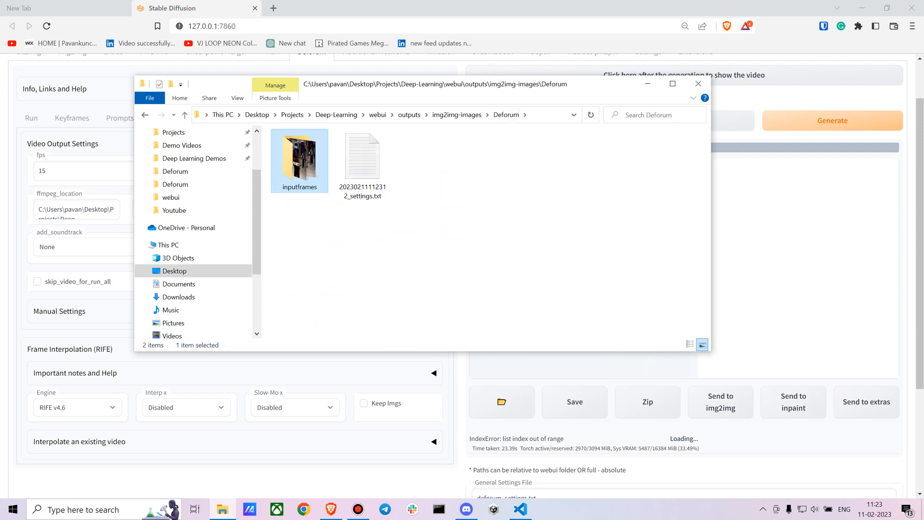
{"action": "left_click", "coordinate": [519, 510]}
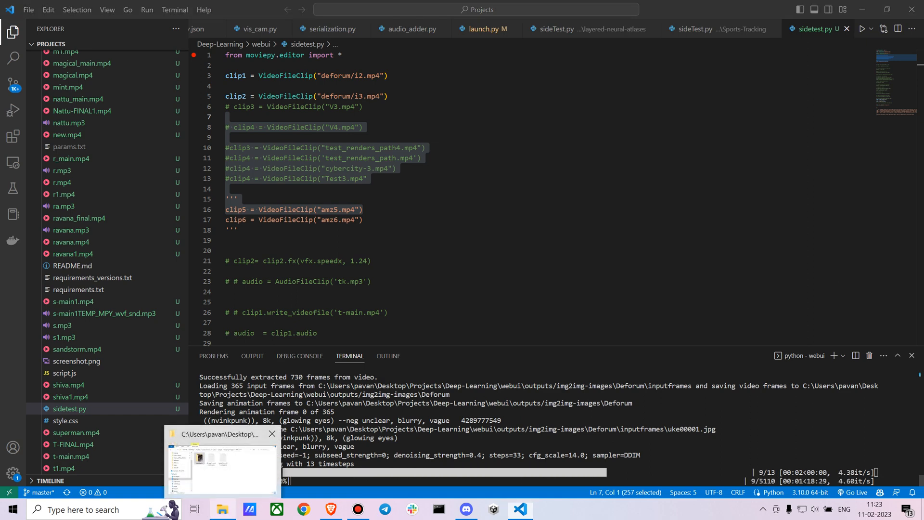
Step: View the first rendered PNG frames from the output folder in Photos; they come out wide and garbled
{"action": "left_click", "coordinate": [223, 461]}
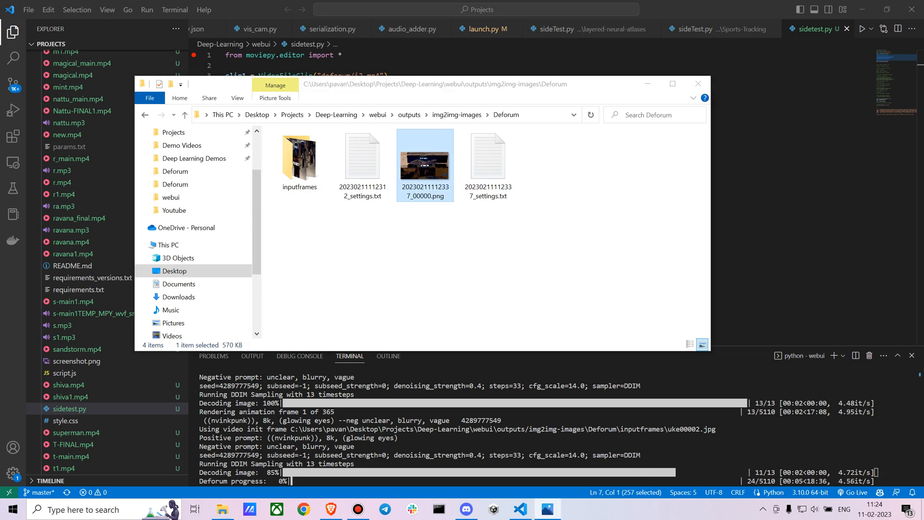
{"action": "double_click", "coordinate": [425, 156]}
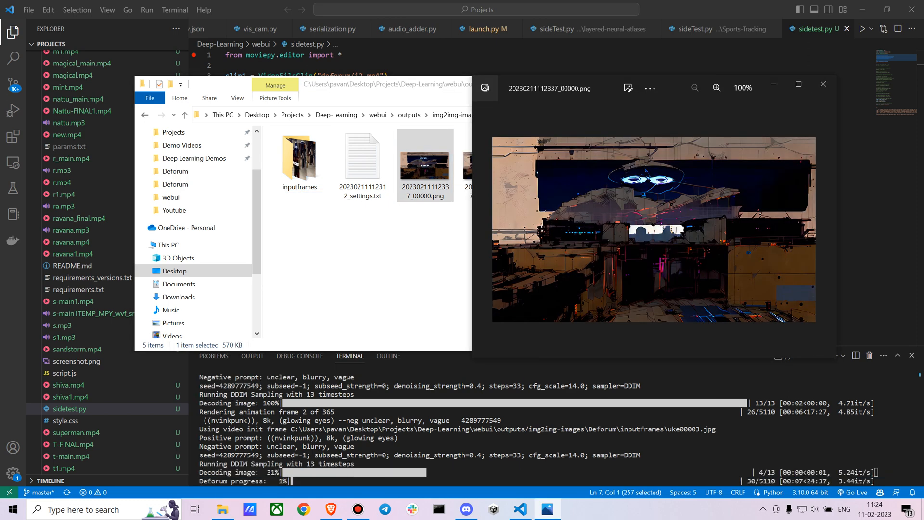
{"action": "mouse_move", "coordinate": [823, 84]}
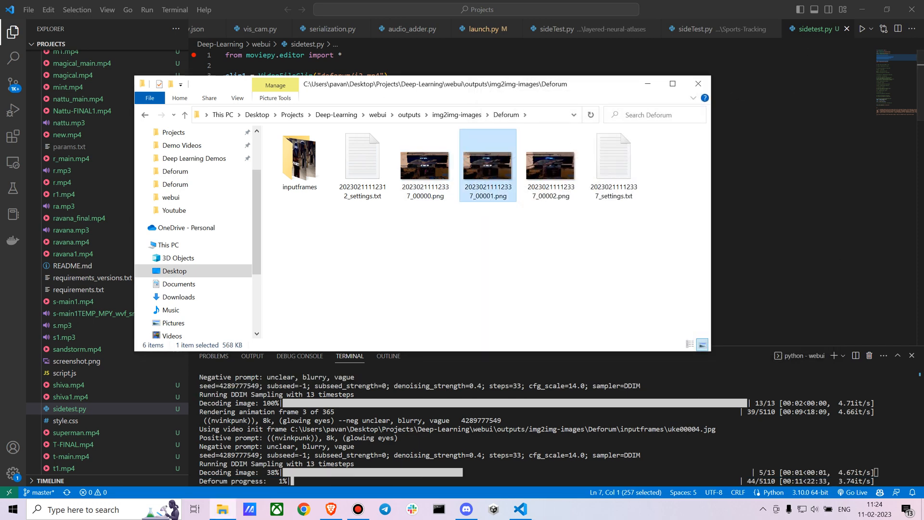
{"action": "double_click", "coordinate": [487, 164]}
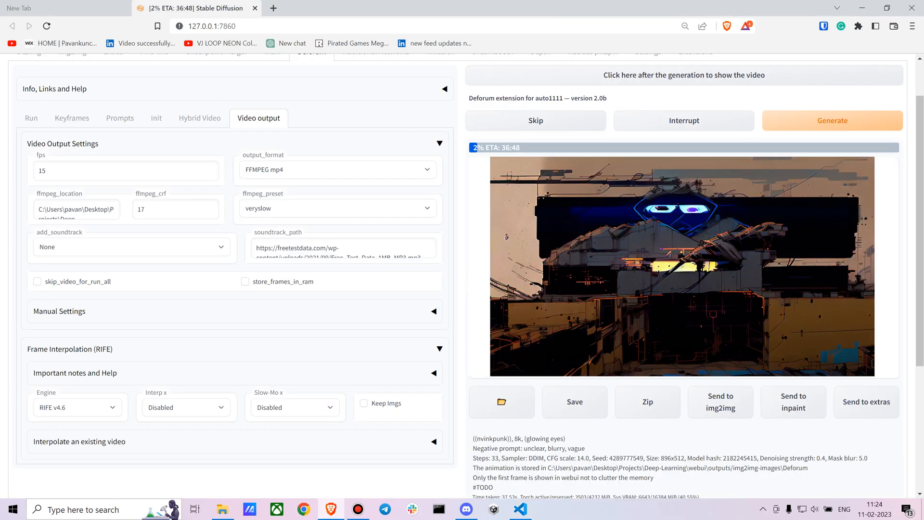
Step: Change the Run resolution from 896×512 to portrait 512×896
{"action": "left_click", "coordinate": [31, 118]}
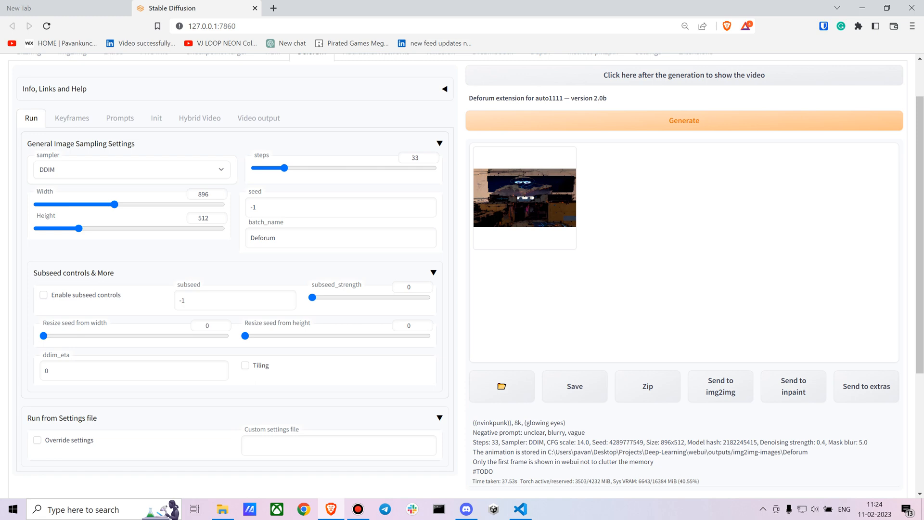
{"action": "left_click_drag", "start_coordinate": [114, 205], "coordinate": [75, 204]}
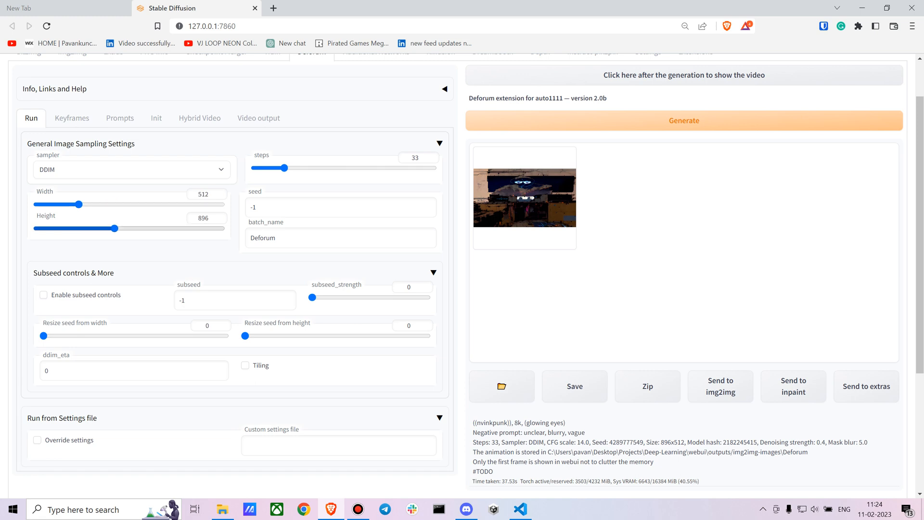
Step: Permanently delete the 9 old landscape output files from the Deforum output folder
{"action": "left_click", "coordinate": [501, 386]}
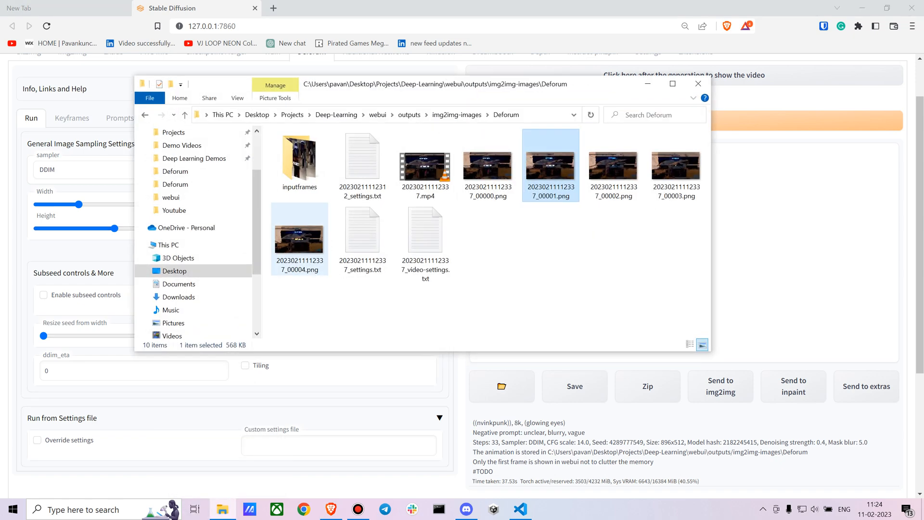
{"action": "left_click", "coordinate": [363, 156]}
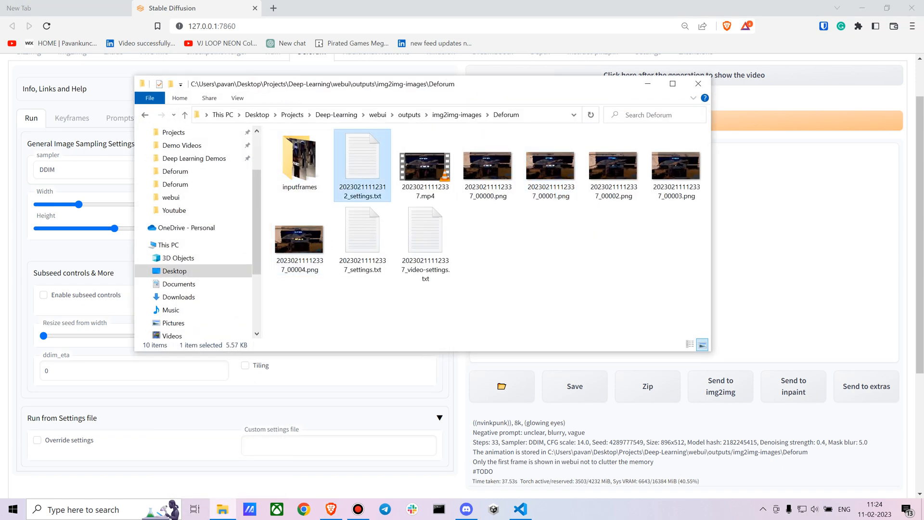
{"action": "key", "text": "Delete"}
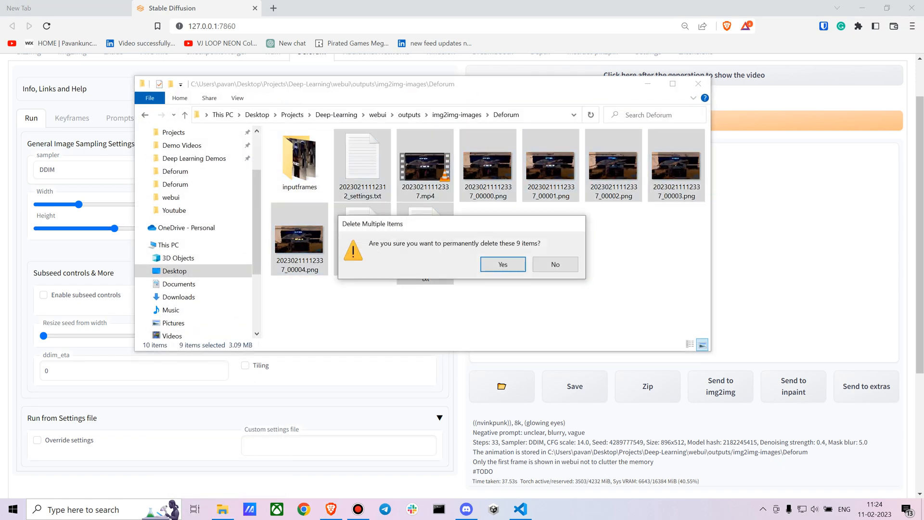
{"action": "left_click", "coordinate": [502, 264]}
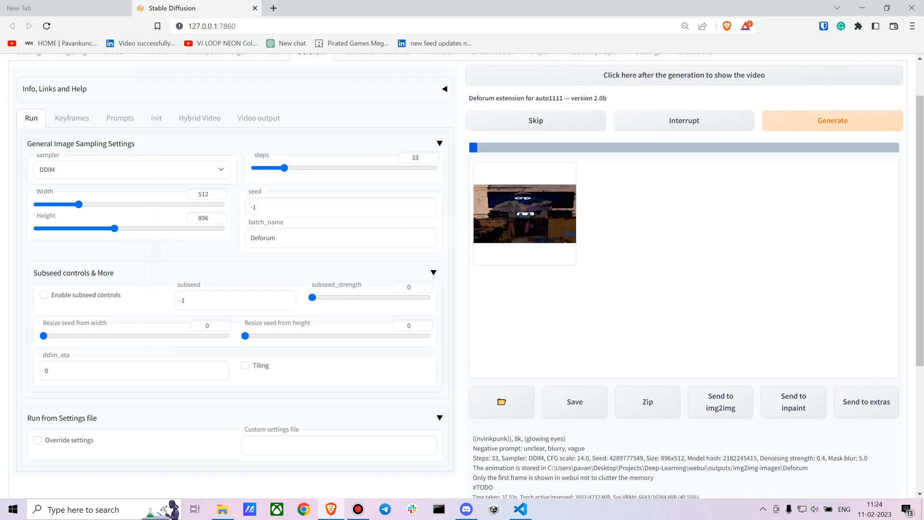
Step: Generate the portrait animation and inspect its first Inkpunk frame in Photos from the output folder
{"action": "left_click", "coordinate": [831, 121]}
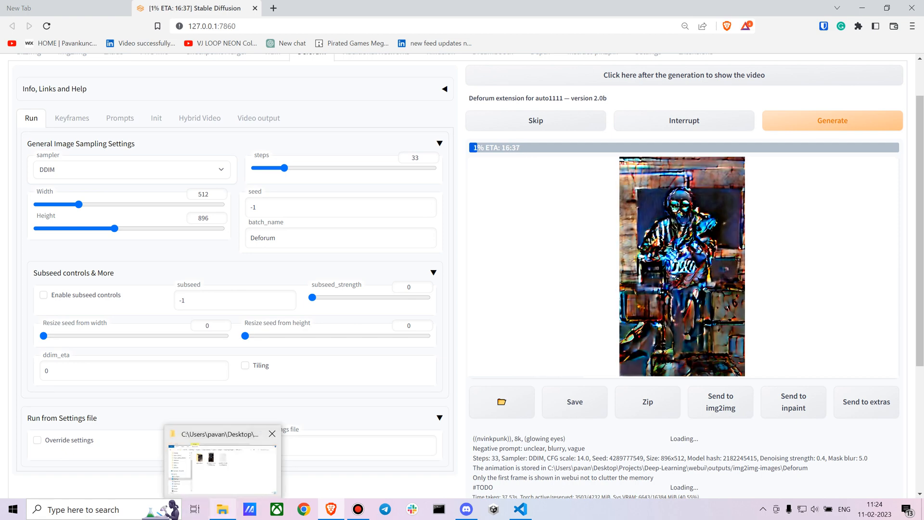
{"action": "left_click", "coordinate": [222, 461]}
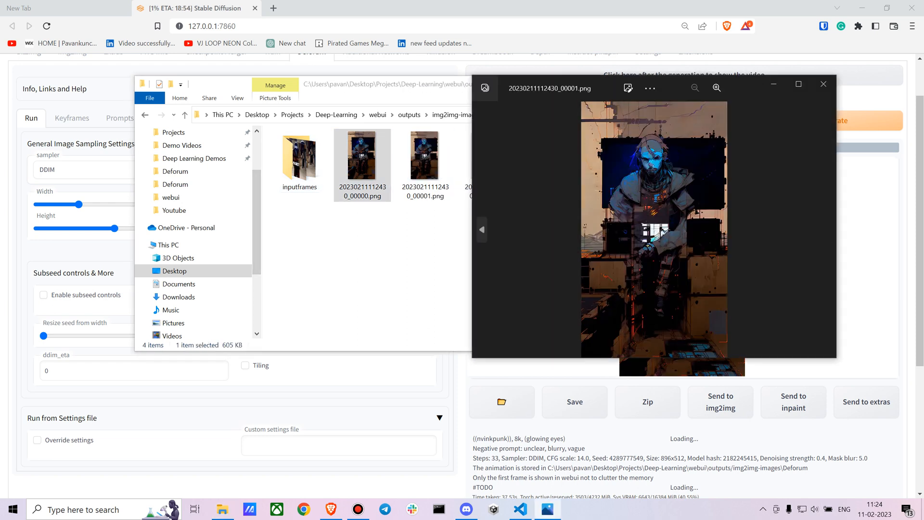
{"action": "left_click", "coordinate": [696, 87]}
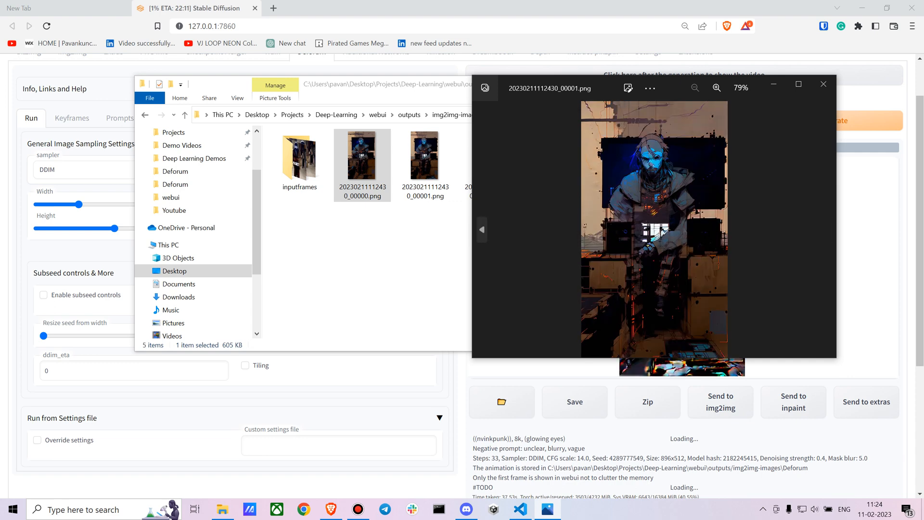
{"action": "left_click", "coordinate": [823, 84]}
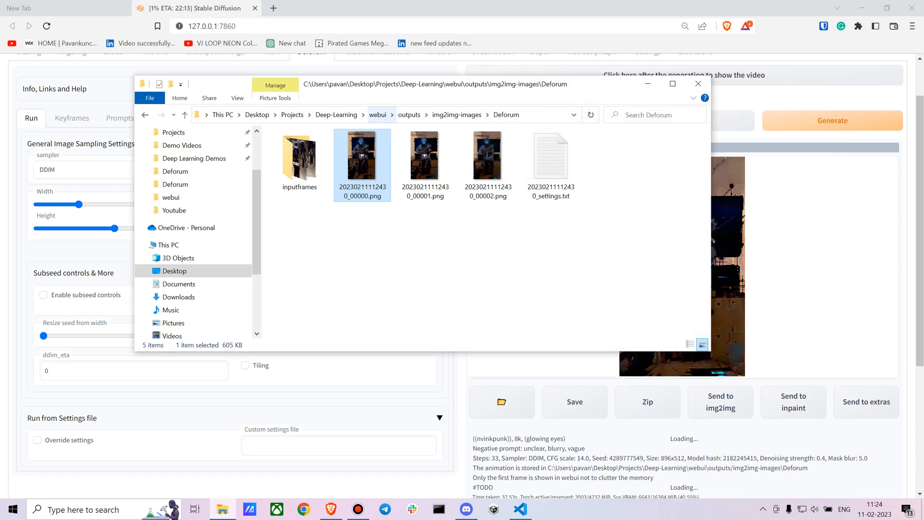
{"action": "left_click", "coordinate": [699, 82]}
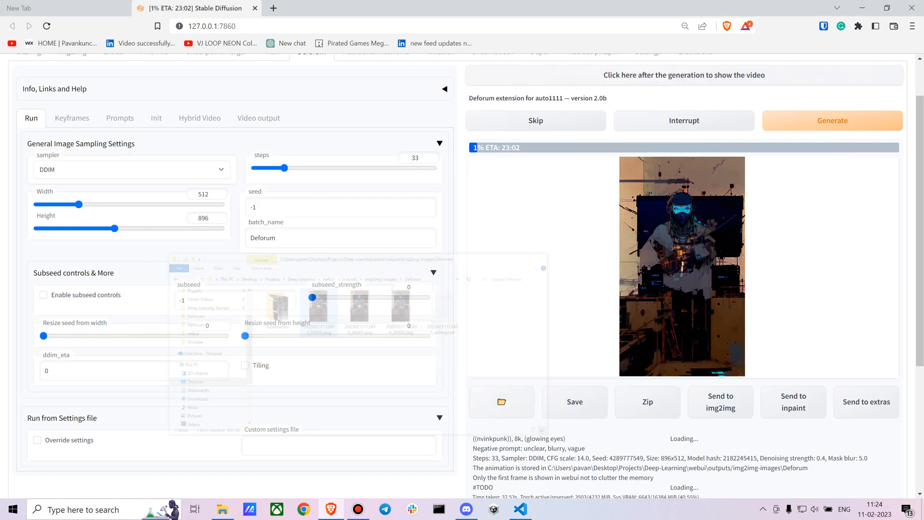
Step: Review the Keyframes and Init settings while the 512×896 frames render
{"action": "left_click", "coordinate": [71, 117]}
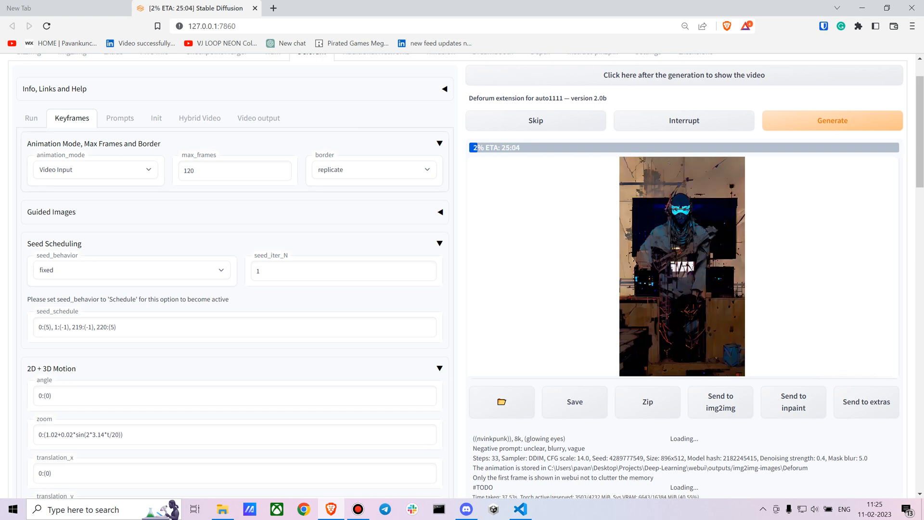
{"action": "left_click", "coordinate": [156, 117]}
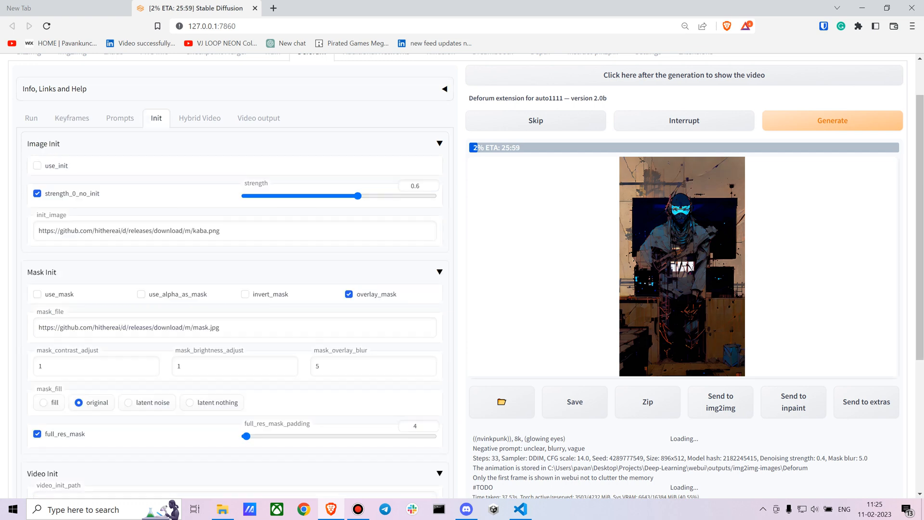